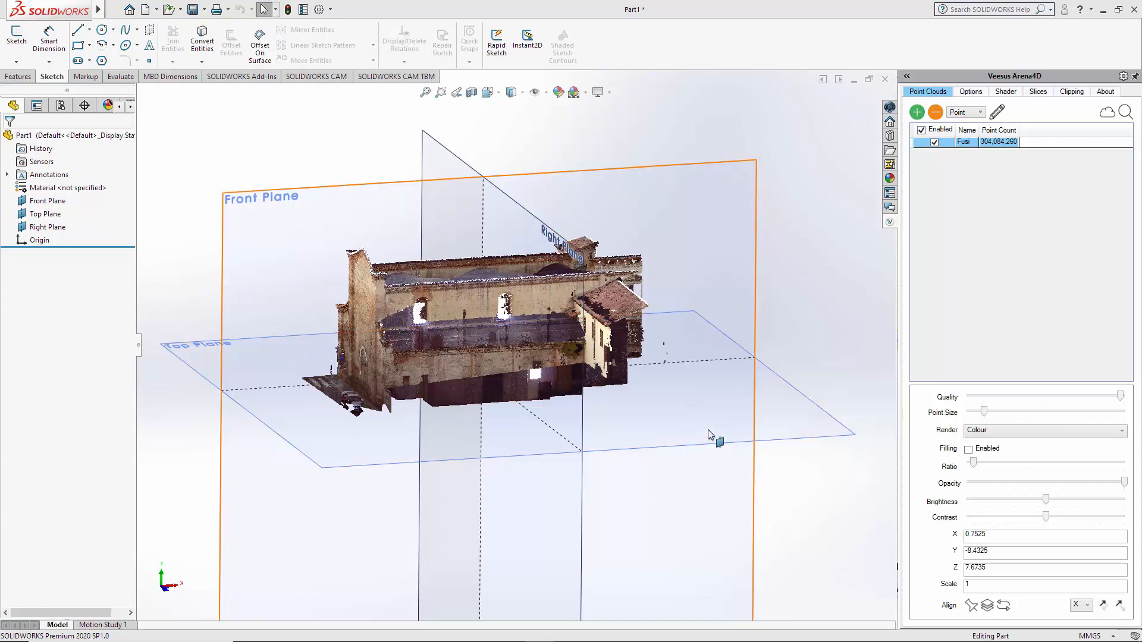
mouse_move(736, 221)
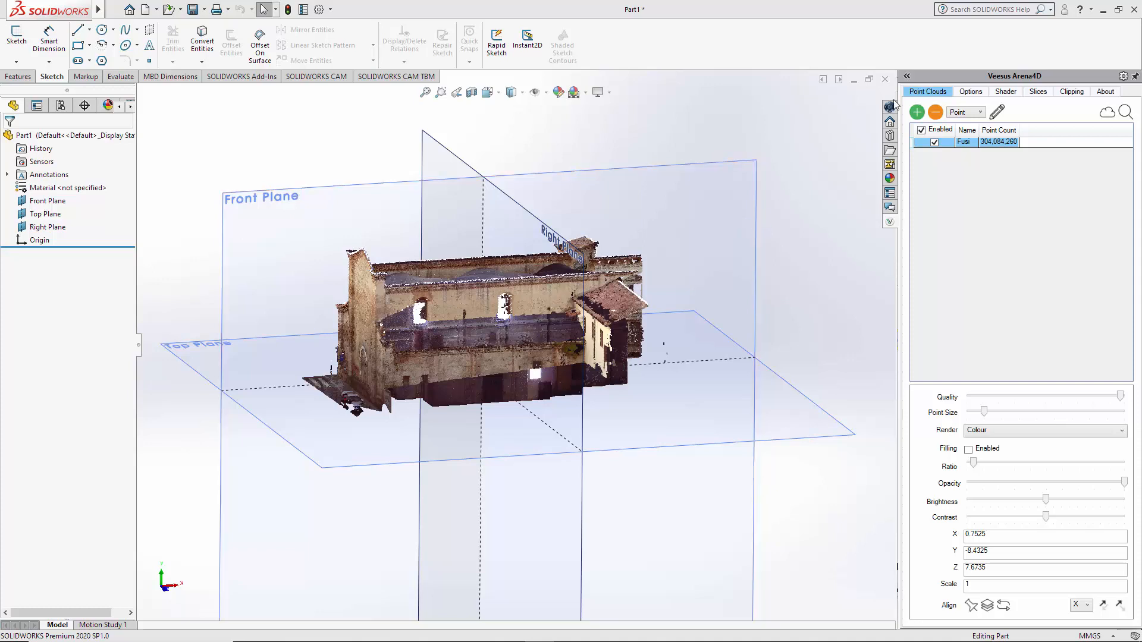
- Show the Arena4D Slices list for the building point cloud, still empty
click(1037, 91)
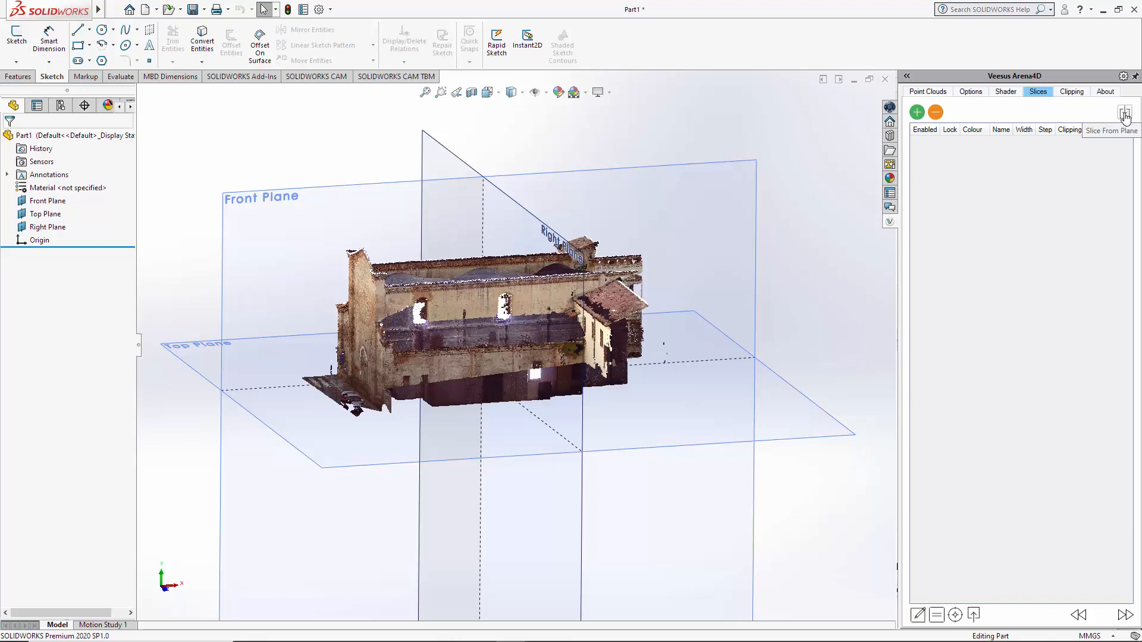
- Cut one horizontal slice from the Top Plane and step it up and down to a higher wall section
click(47, 213)
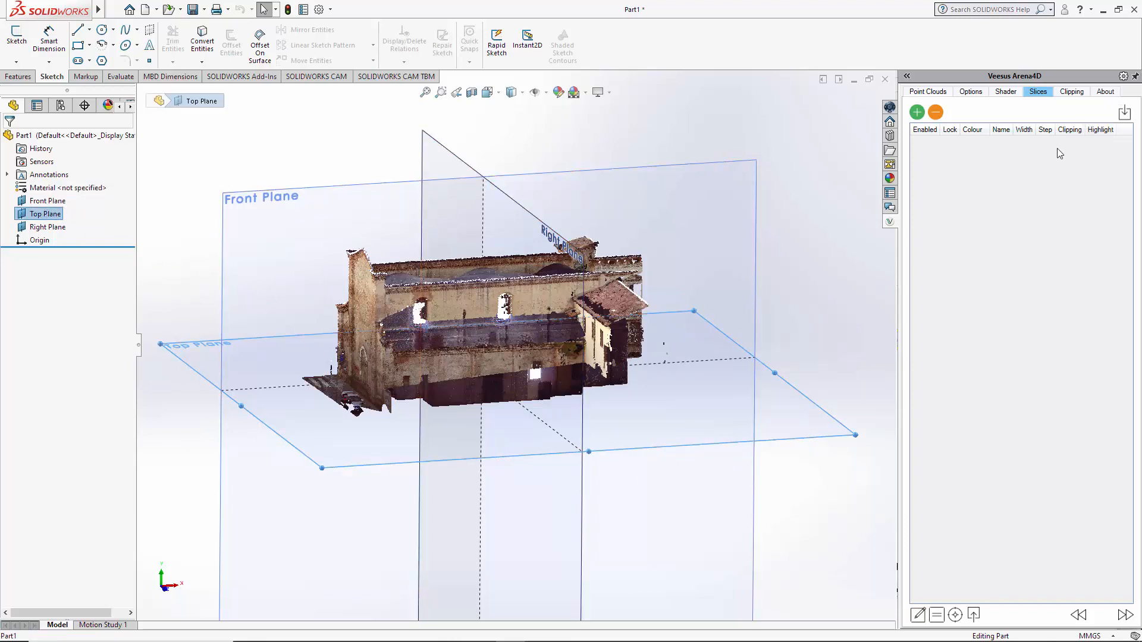
mouse_move(1124, 114)
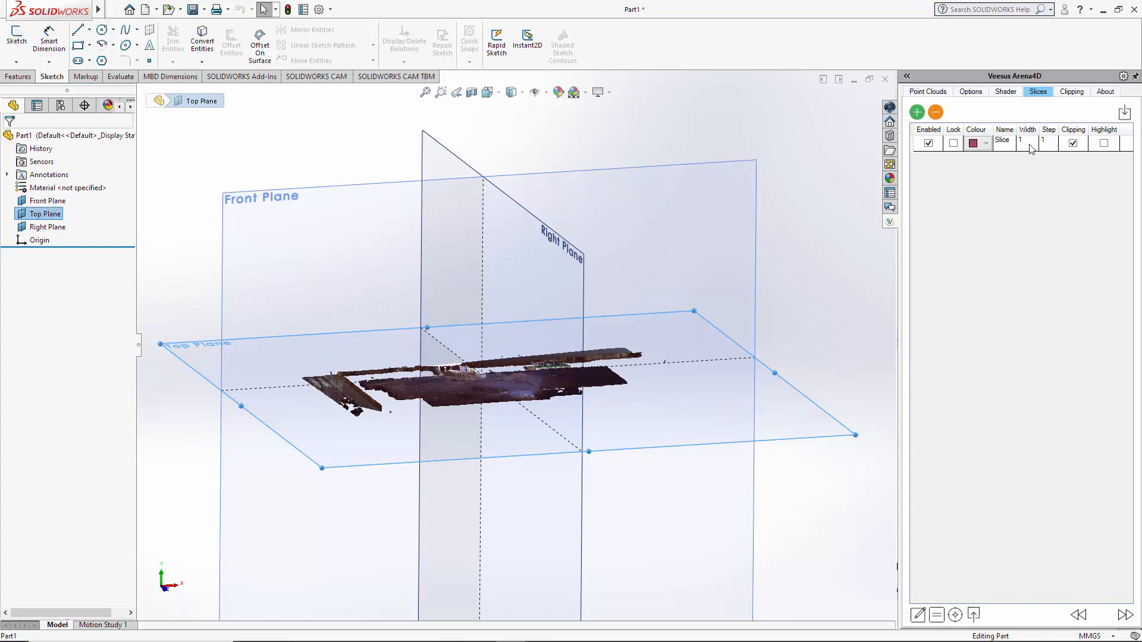
click(1027, 143)
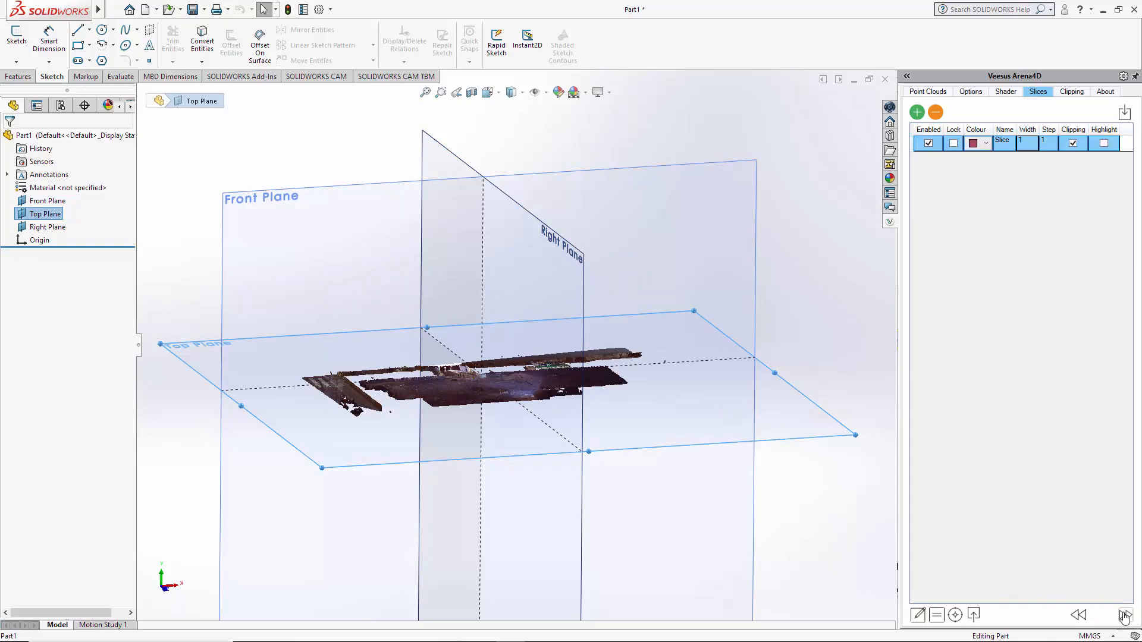
click(1079, 615)
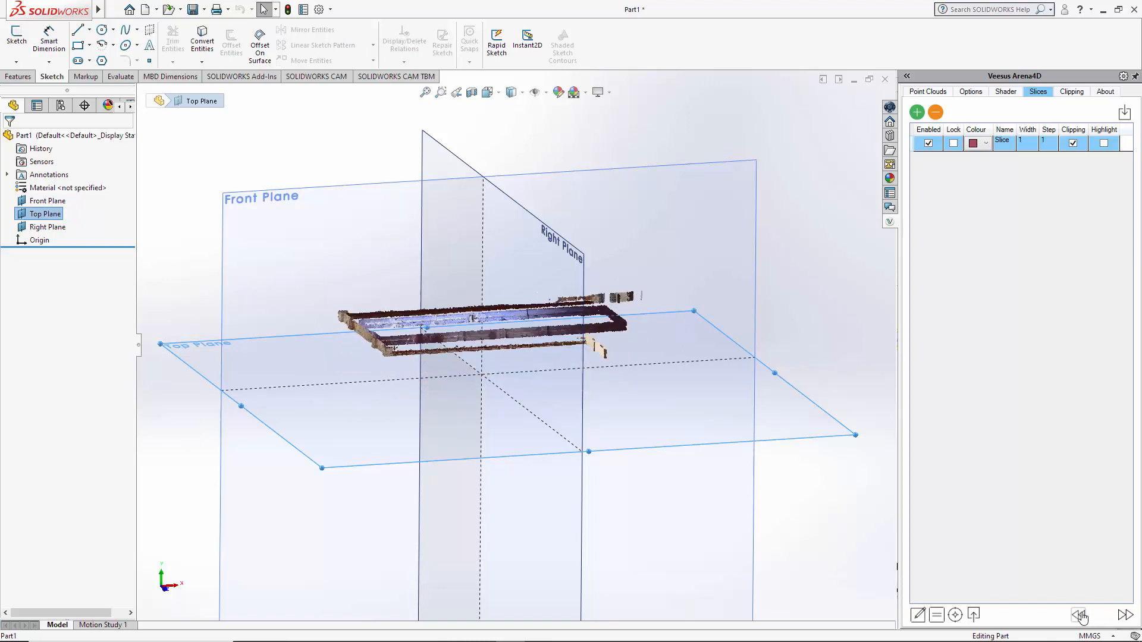
click(1127, 615)
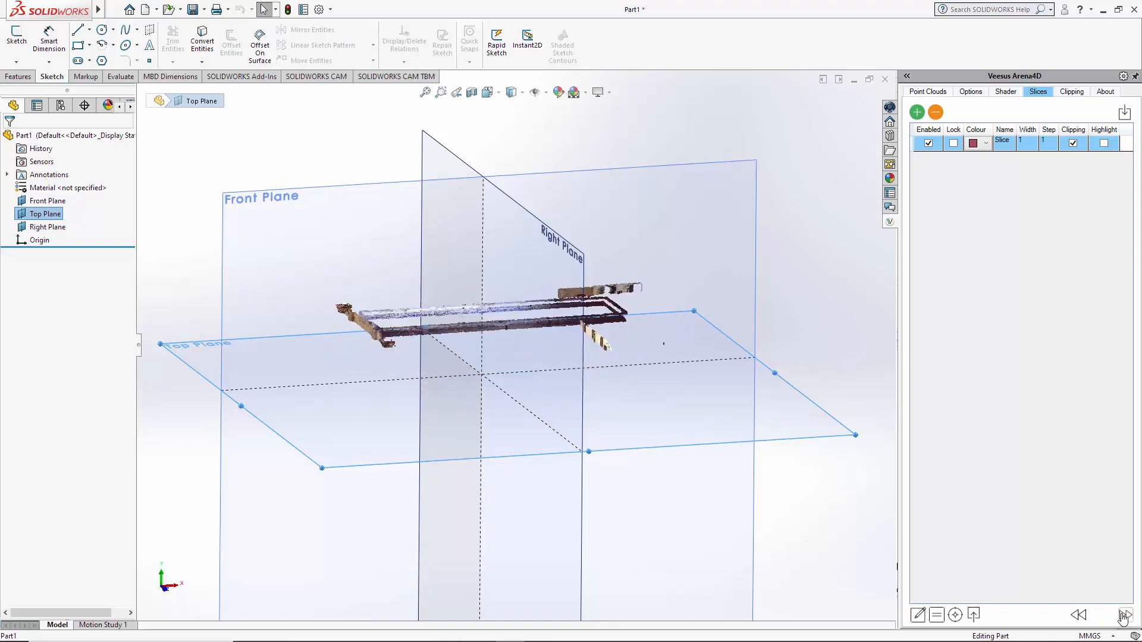
click(1079, 615)
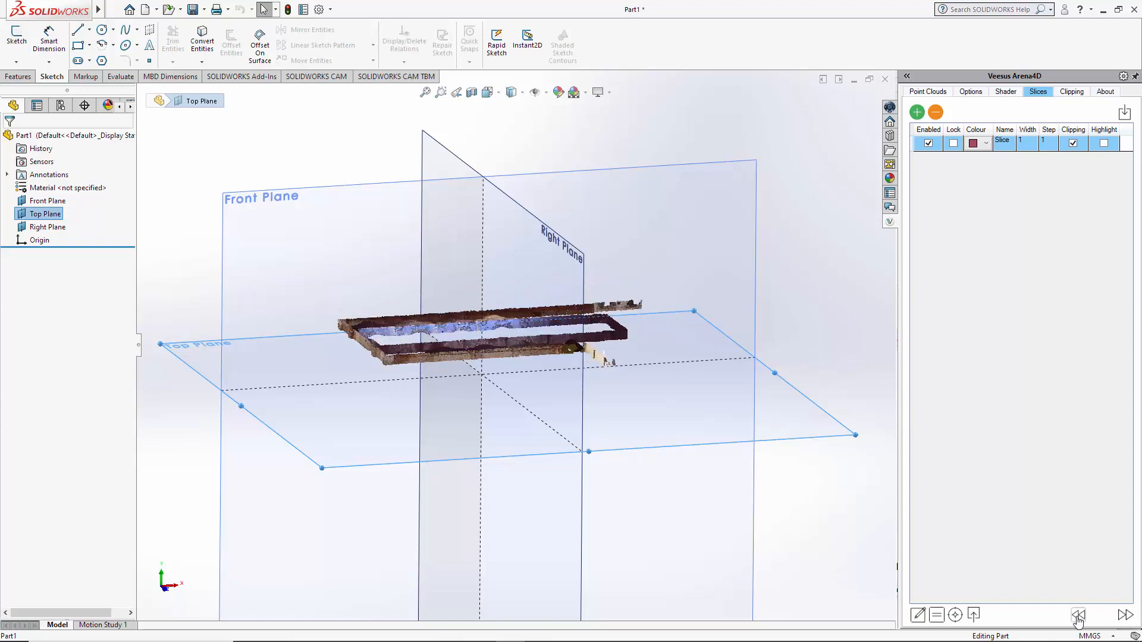
click(1127, 615)
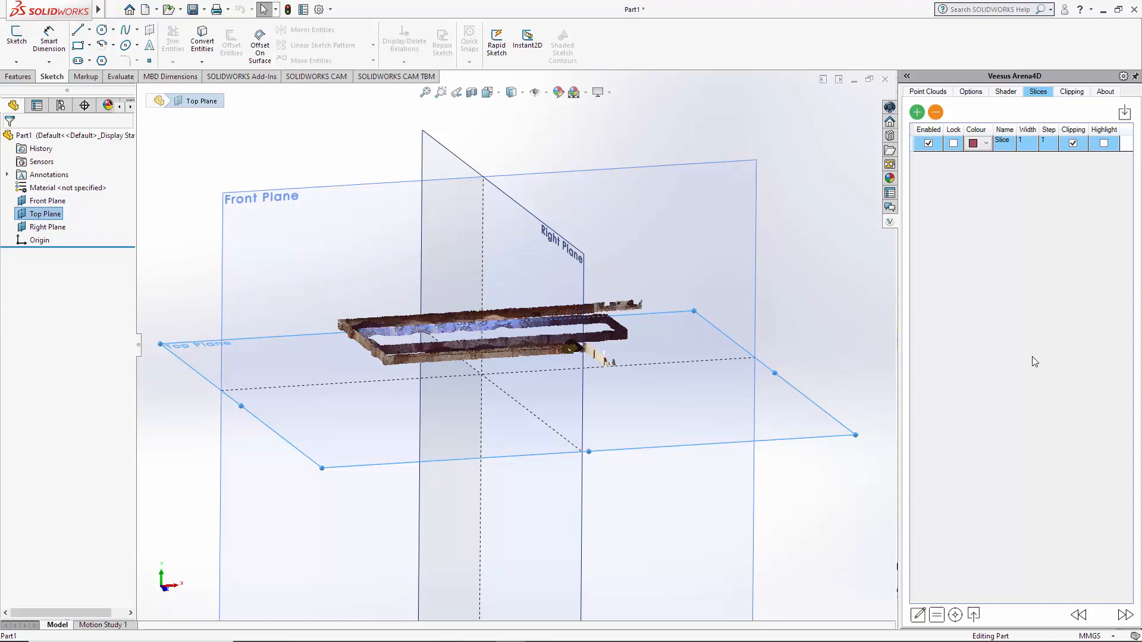
mouse_move(928, 143)
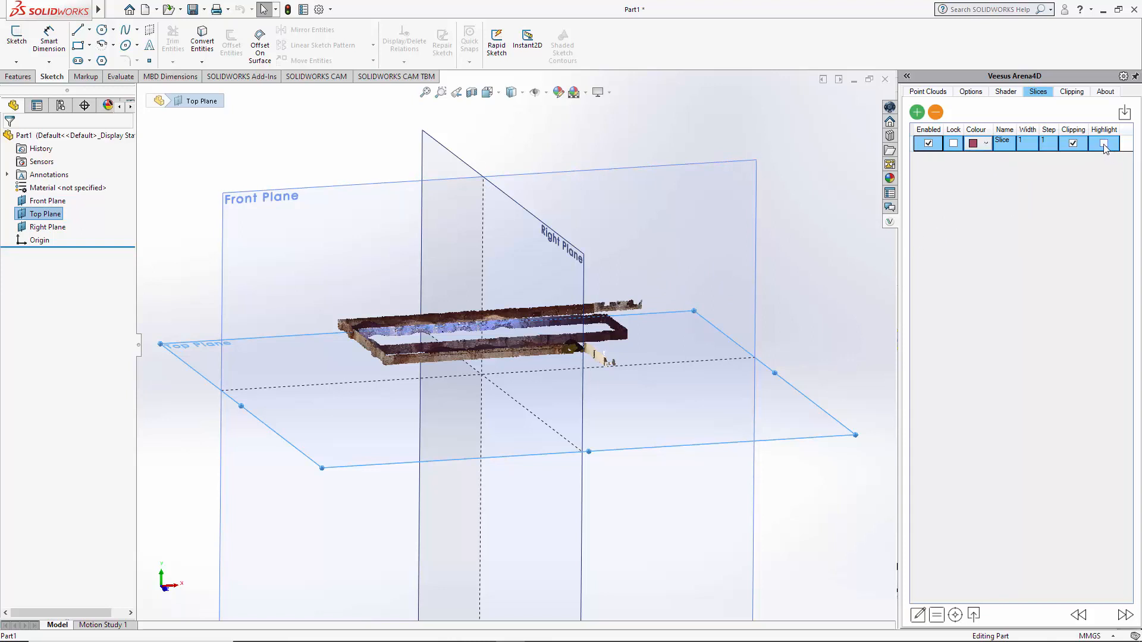
- Set the slice highlight colour to Yellow Green, then leave highlighting off so scan colours show
click(1103, 143)
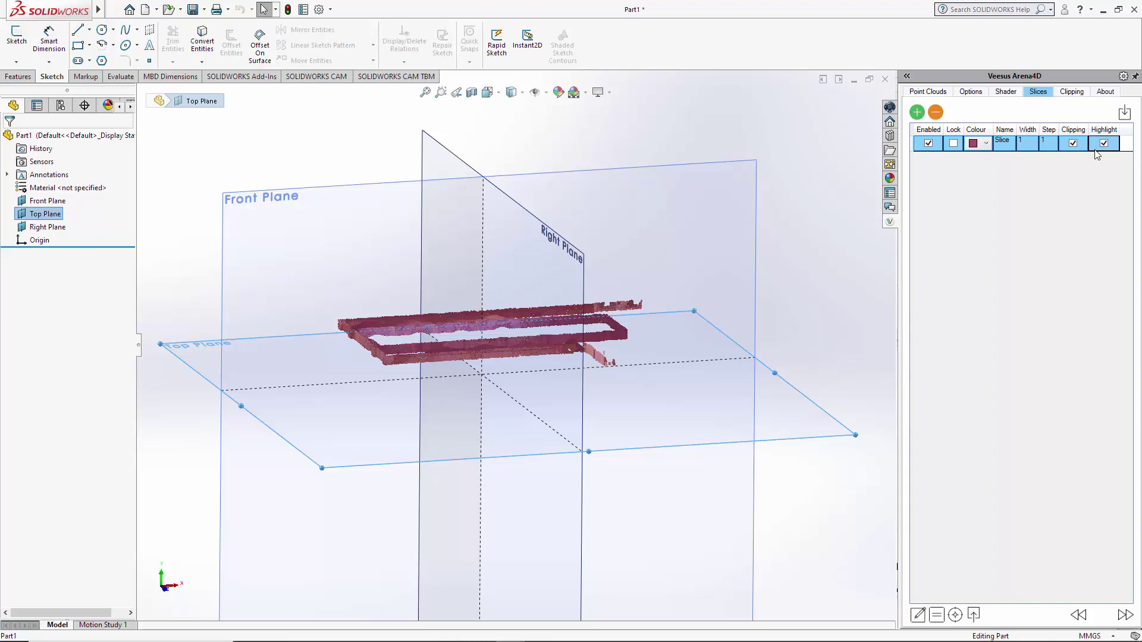
click(985, 142)
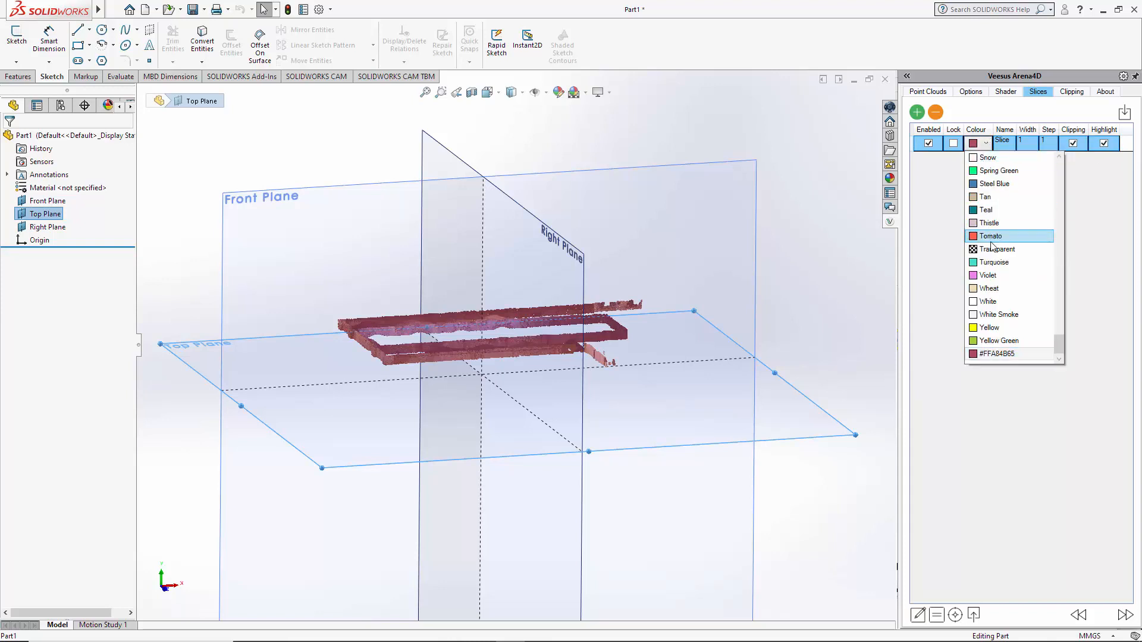
click(999, 341)
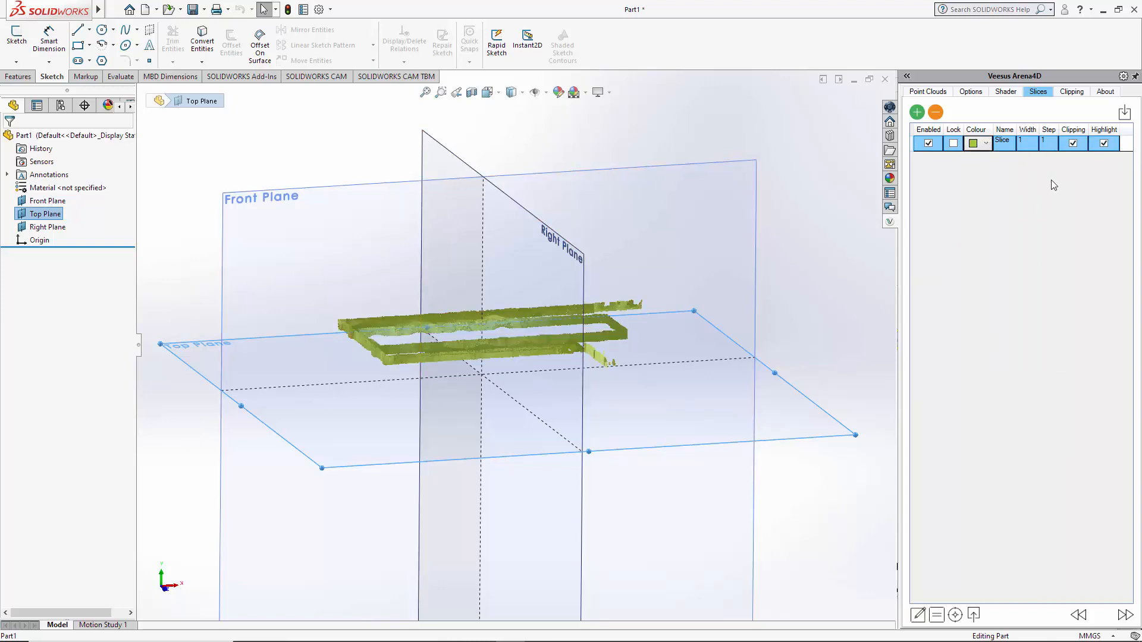
click(1103, 143)
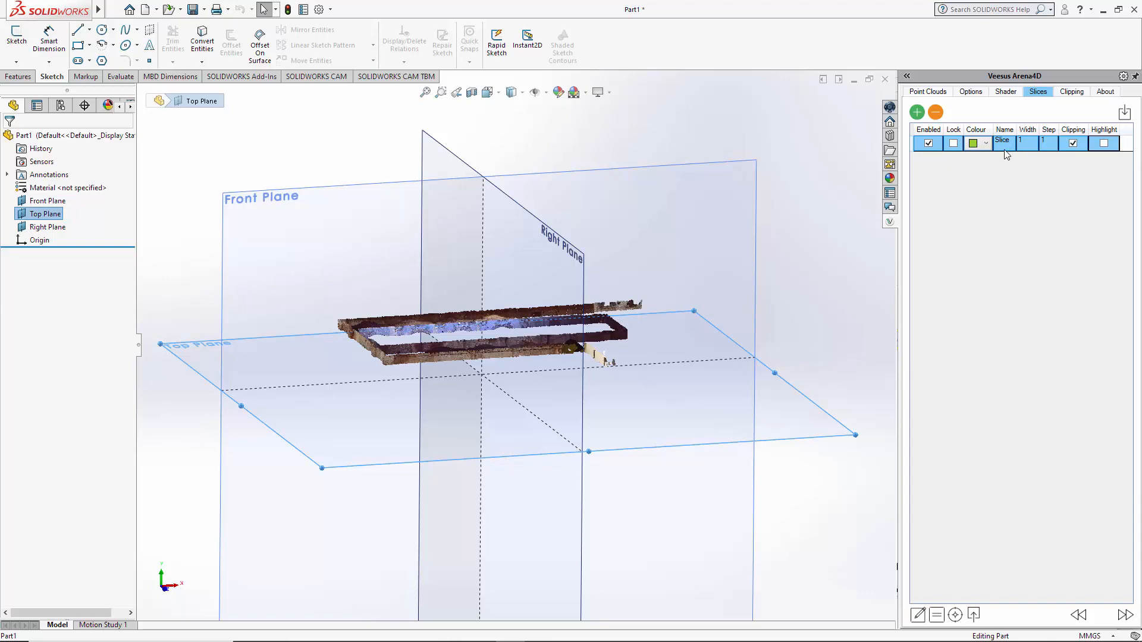
mouse_move(1028, 150)
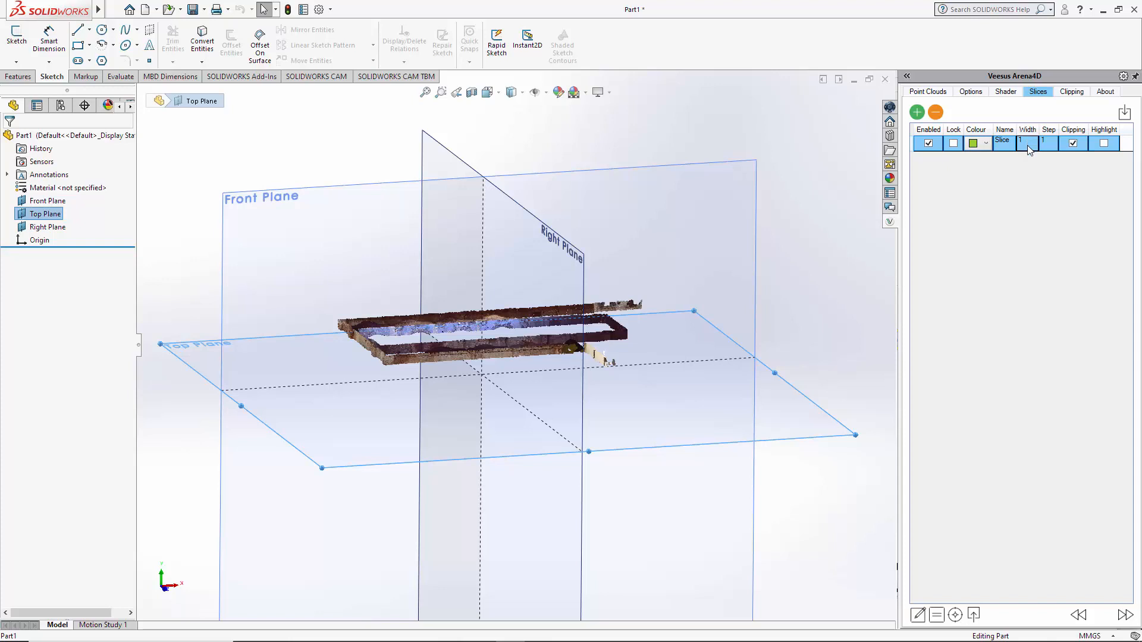
- Set the slice width to 0.5 and step the thinner band two positions down the building
click(1028, 143)
text(0.5)
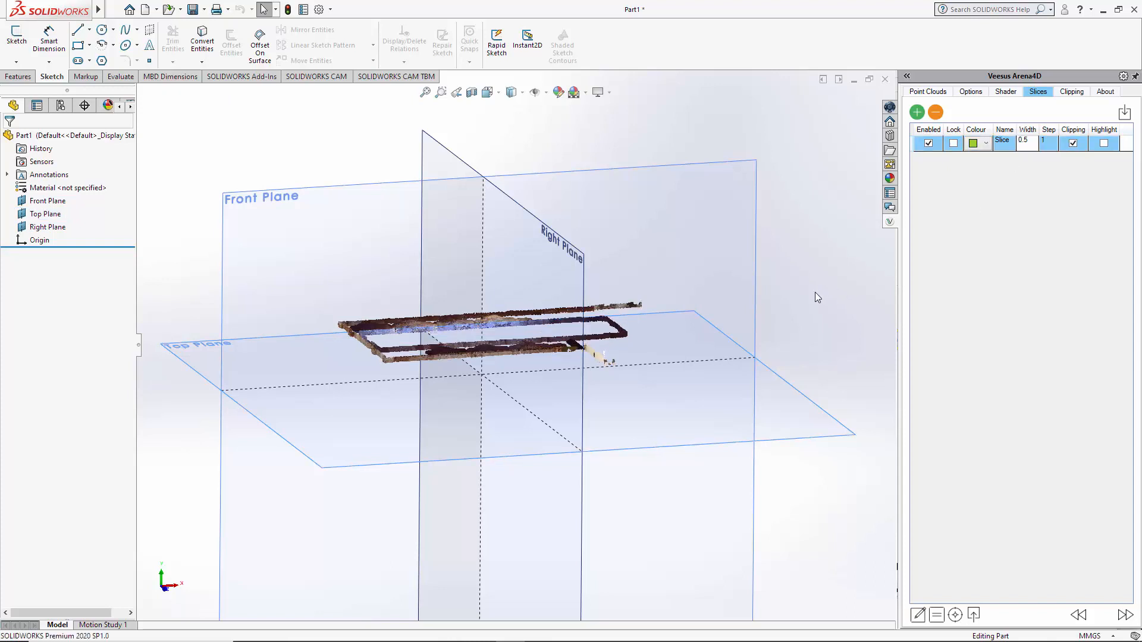
mouse_move(1043, 170)
text(0.5)
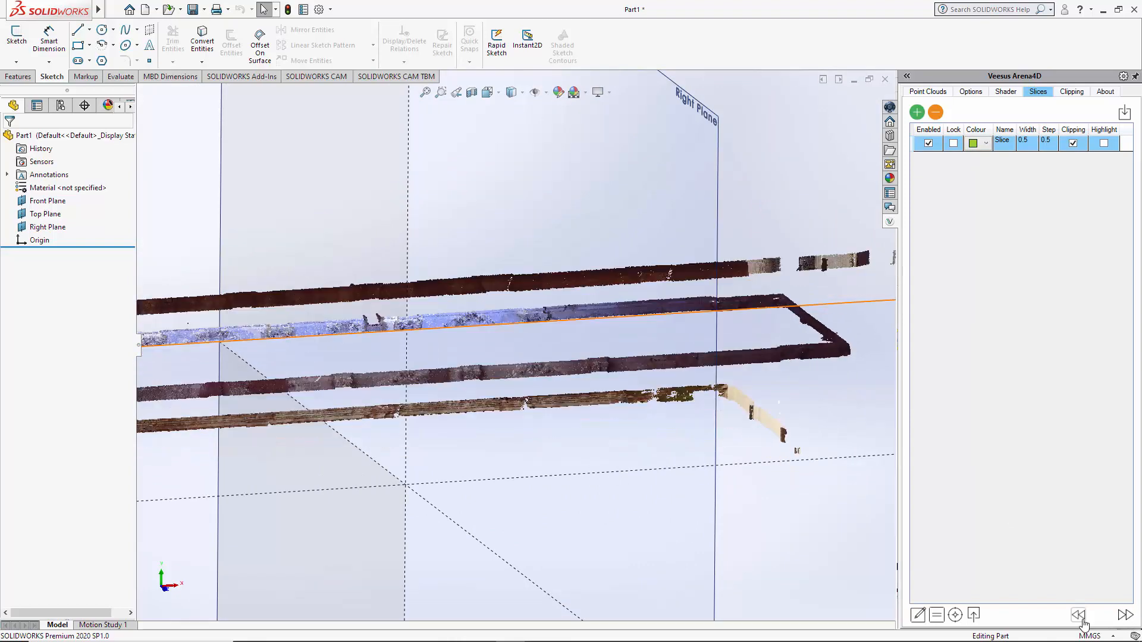
click(1131, 615)
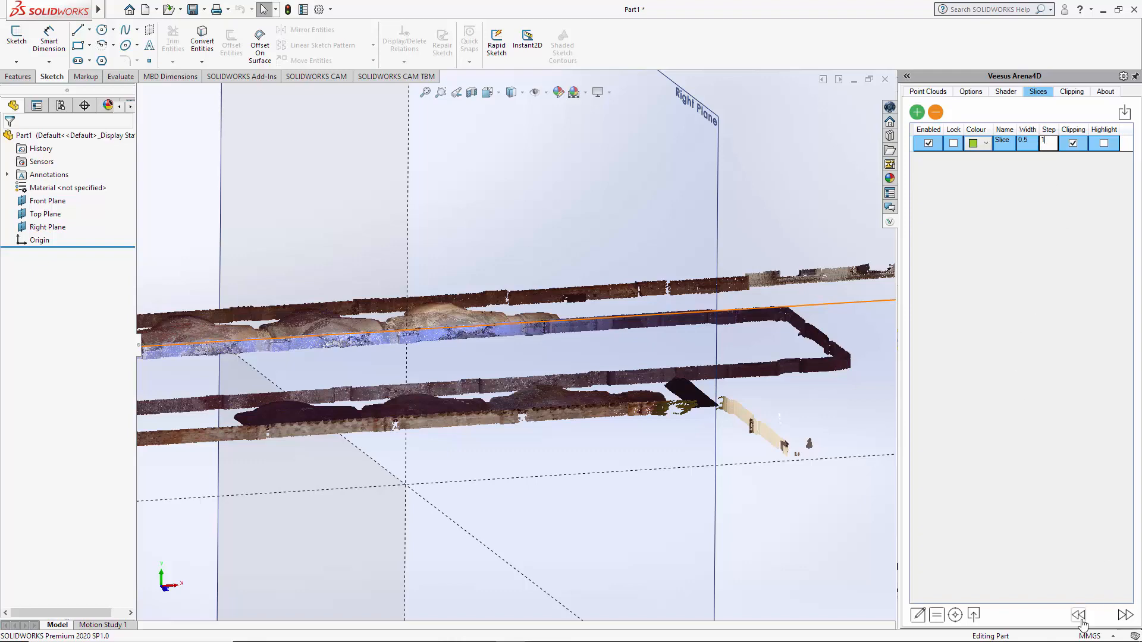
click(1128, 615)
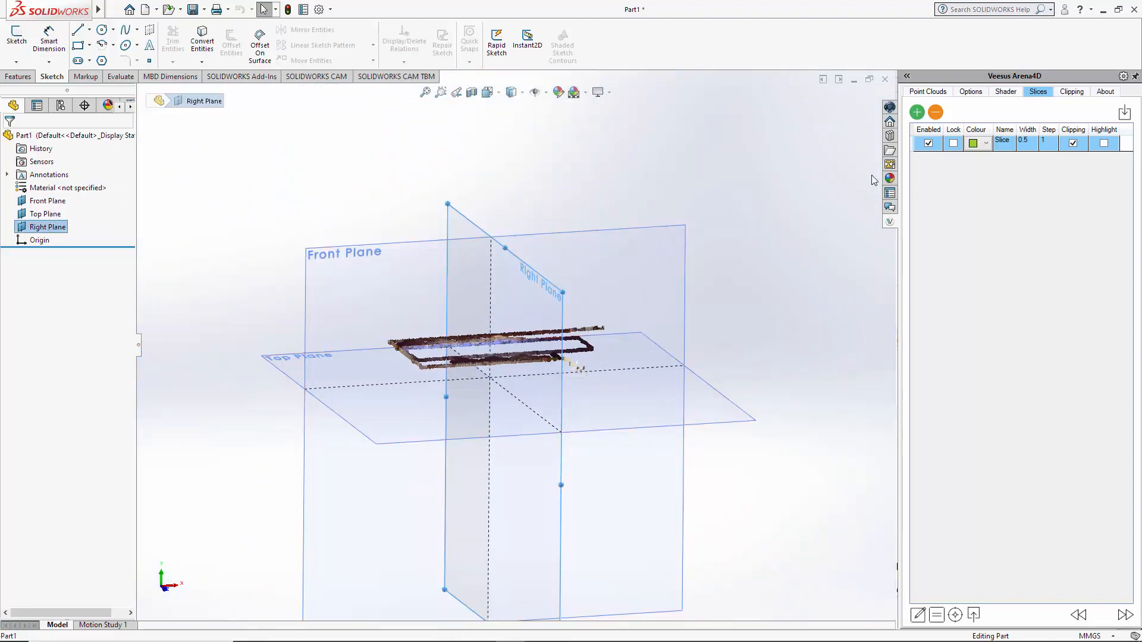
mouse_move(1127, 116)
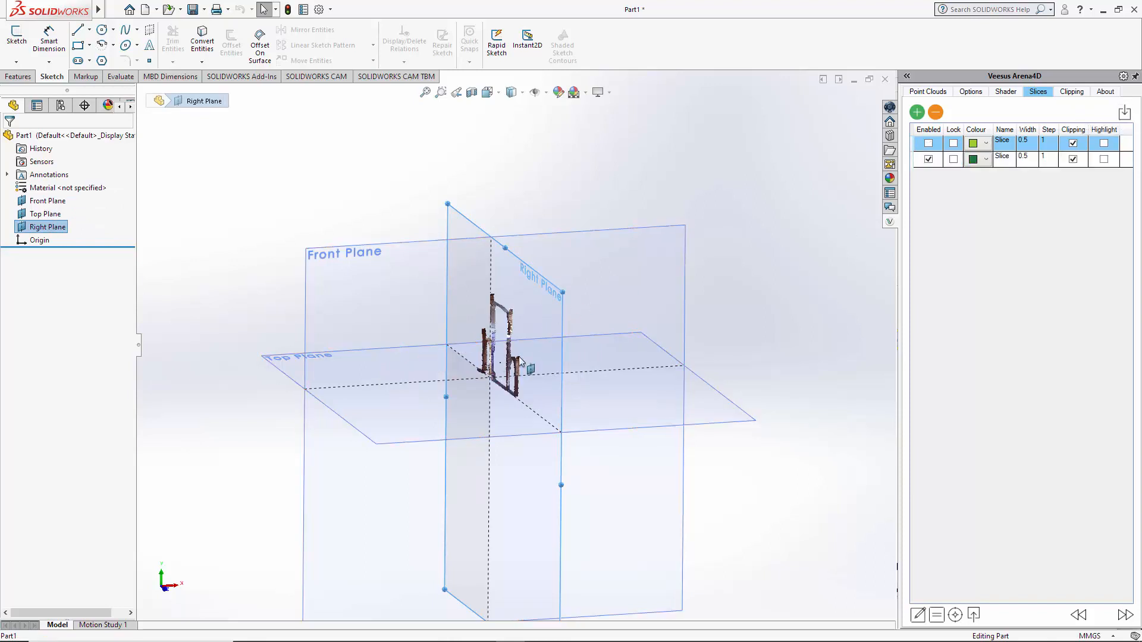
mouse_move(976, 351)
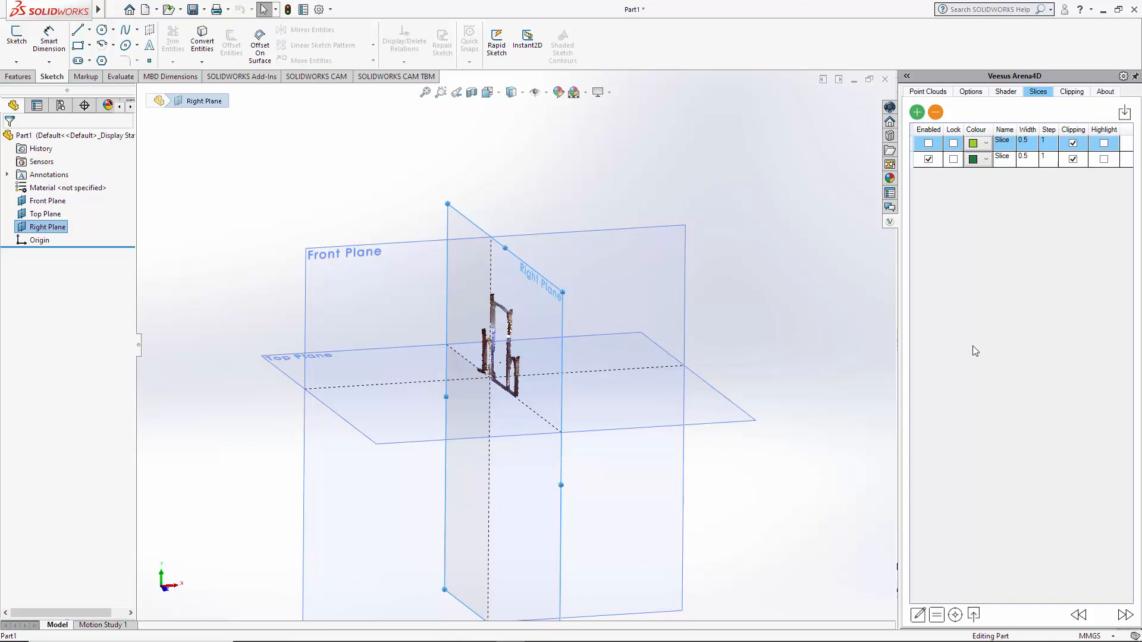
mouse_move(988, 223)
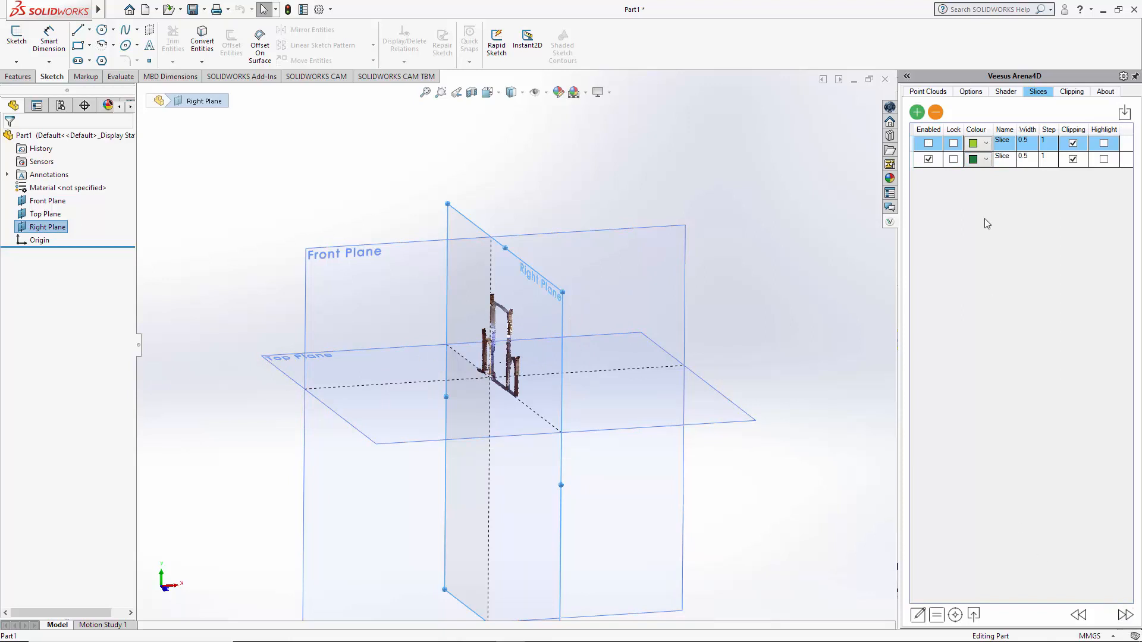
- Step the vertical Right Plane slice and the horizontal slice, then leave only the vertical one enabled
click(1003, 157)
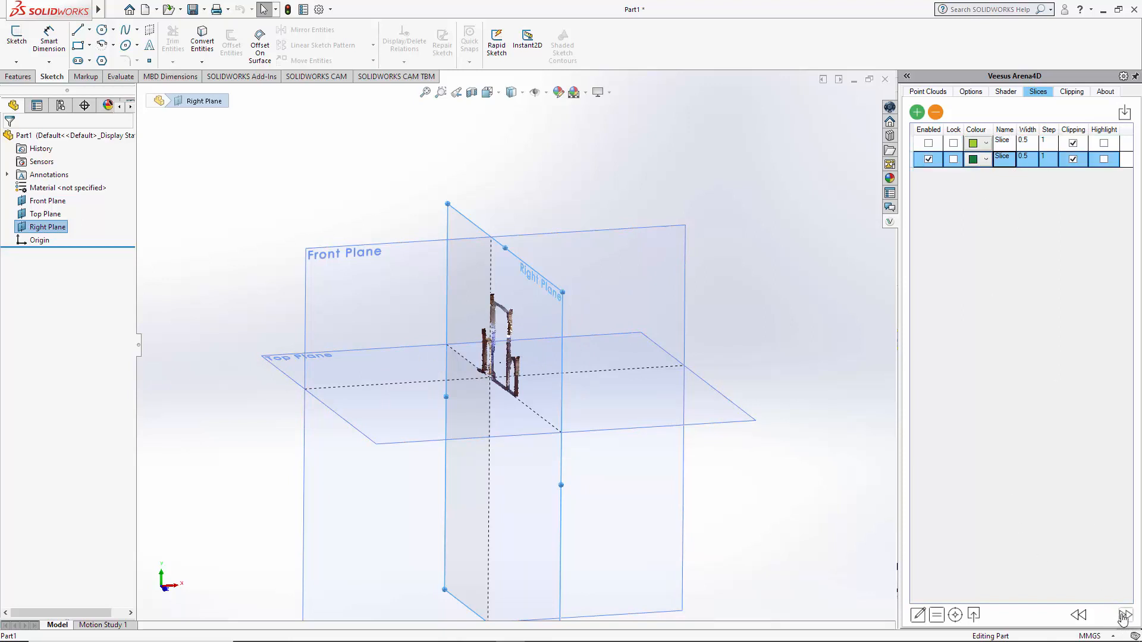
click(1078, 615)
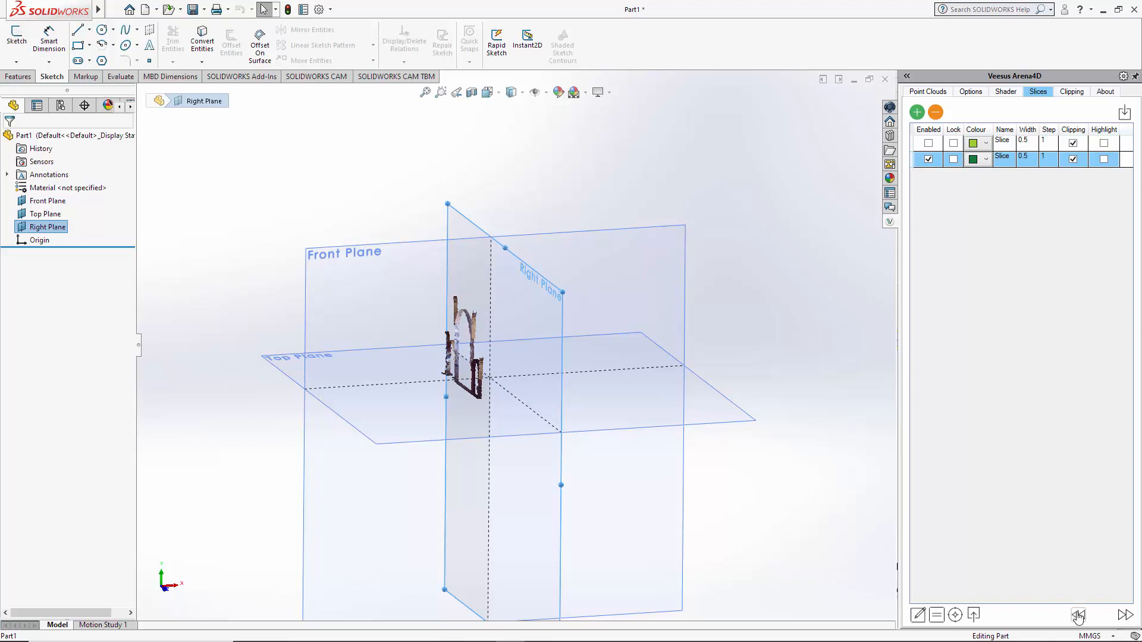
click(929, 143)
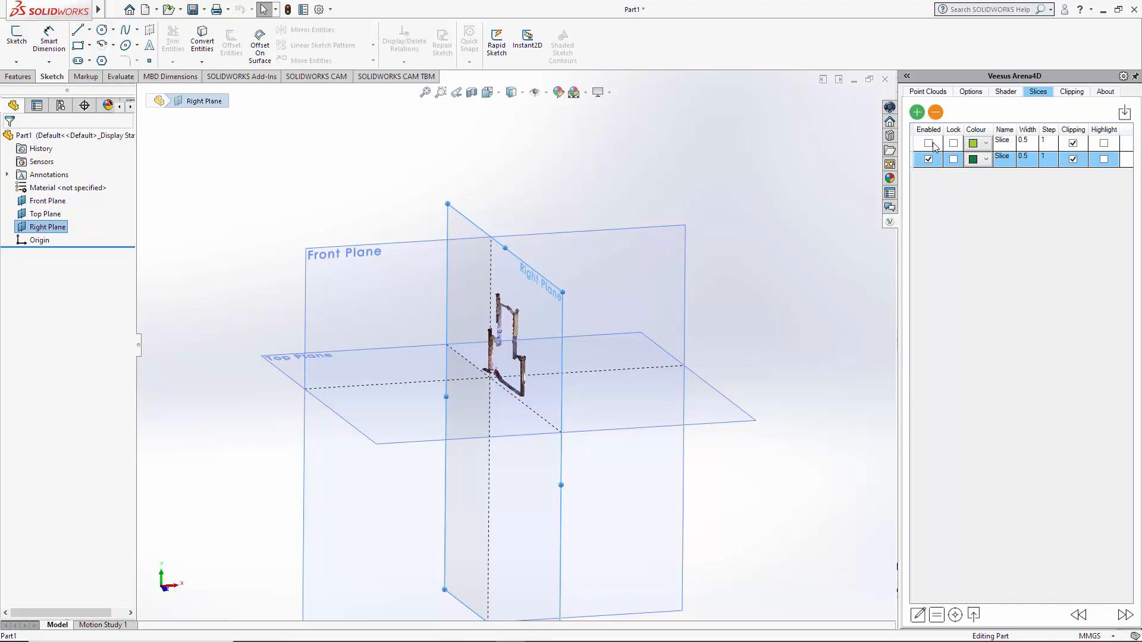
click(928, 142)
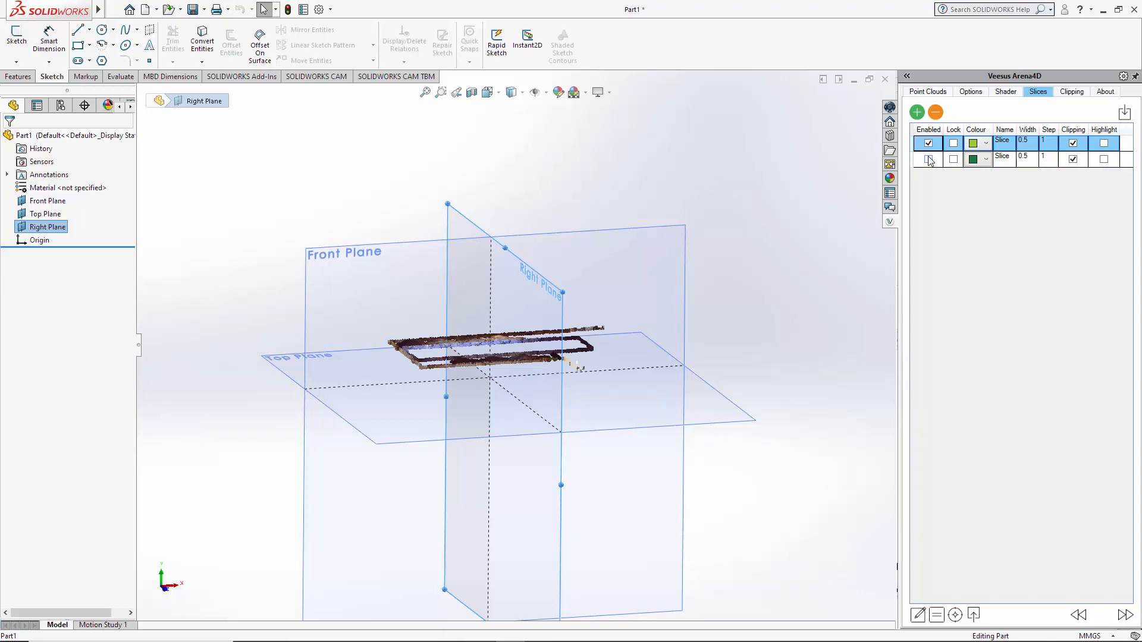
click(926, 158)
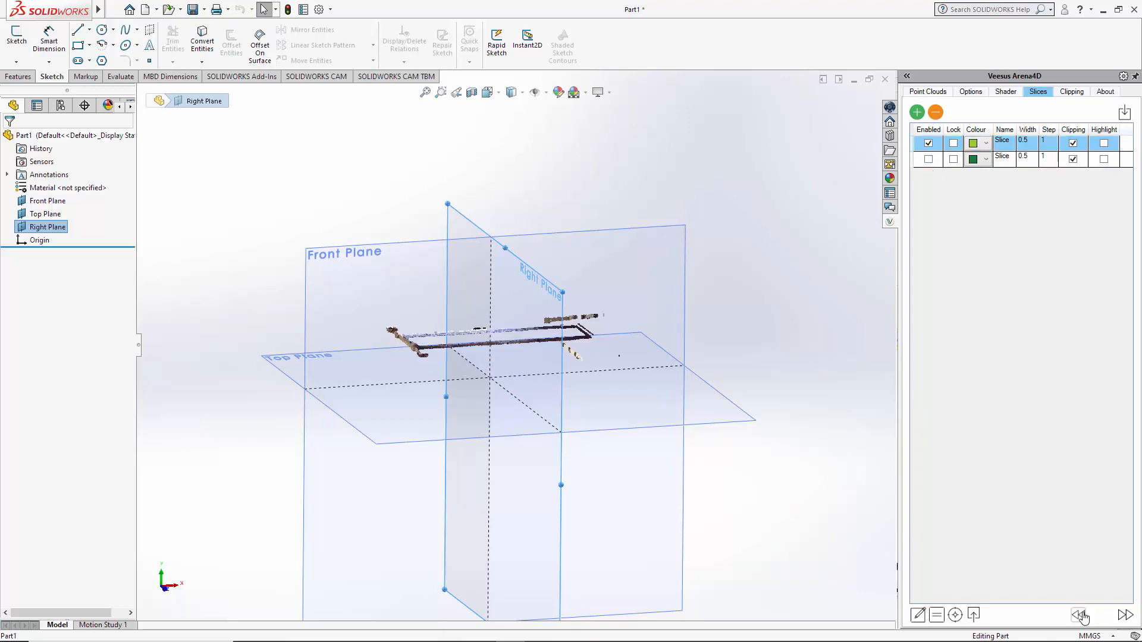
click(1082, 615)
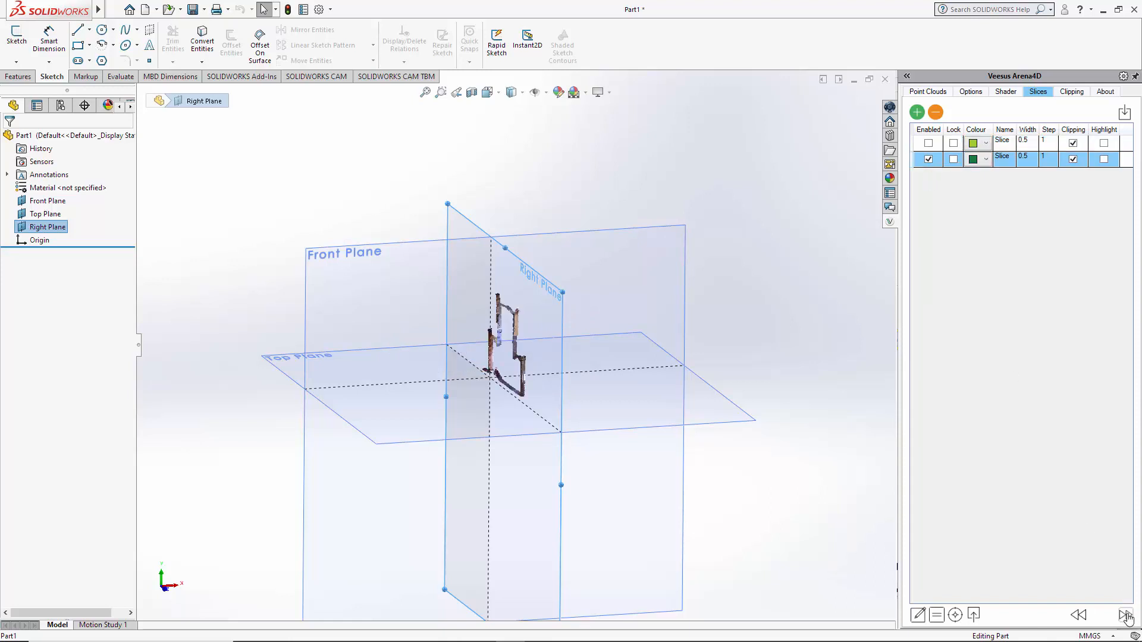
click(1128, 615)
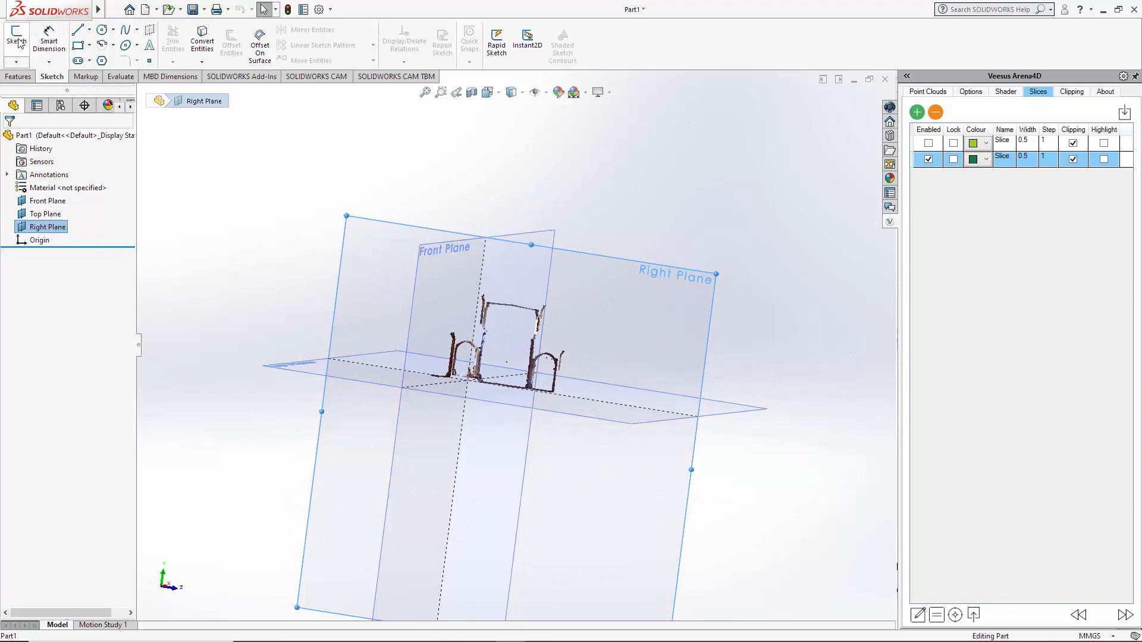
- Start a 3D sketch facing the vertical slice's building cross-section straight on
click(16, 28)
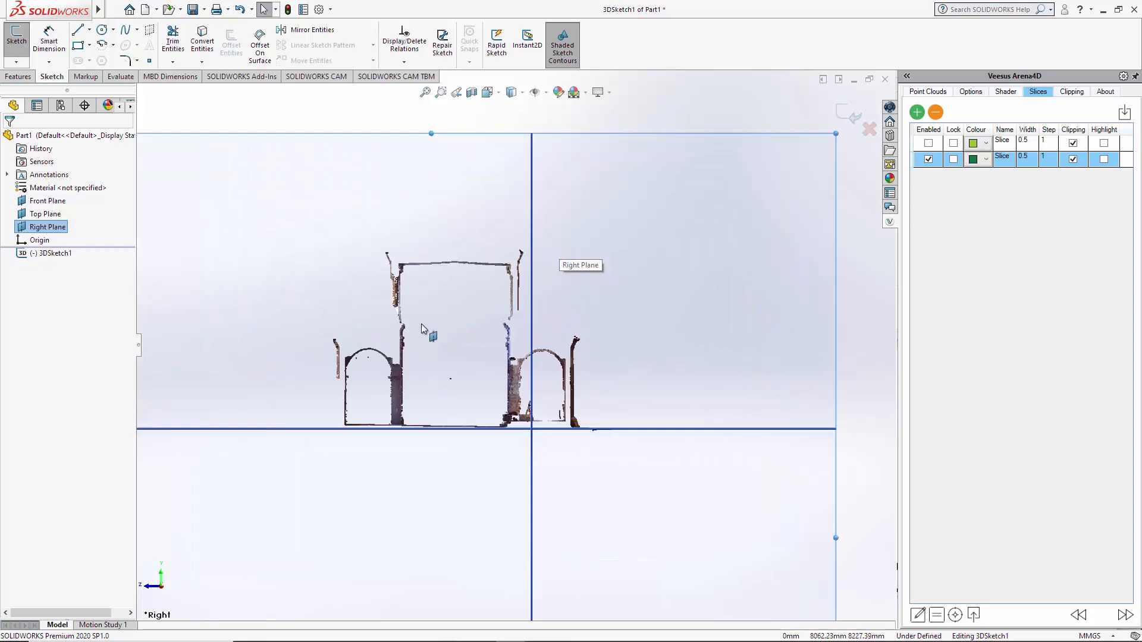
mouse_move(1033, 536)
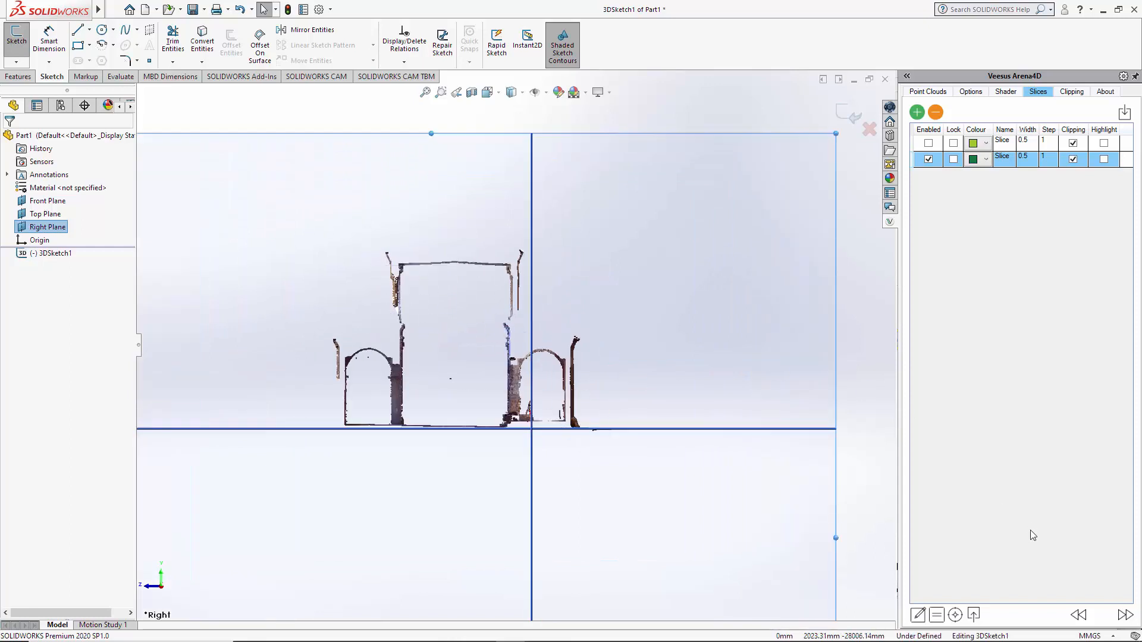
click(1078, 615)
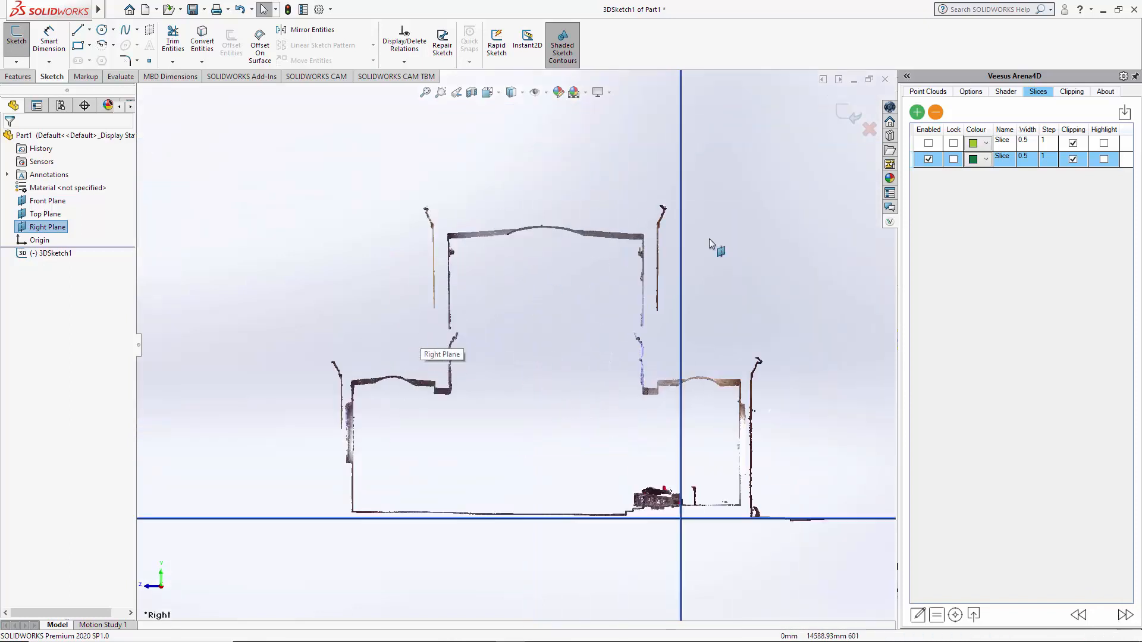
mouse_move(672, 251)
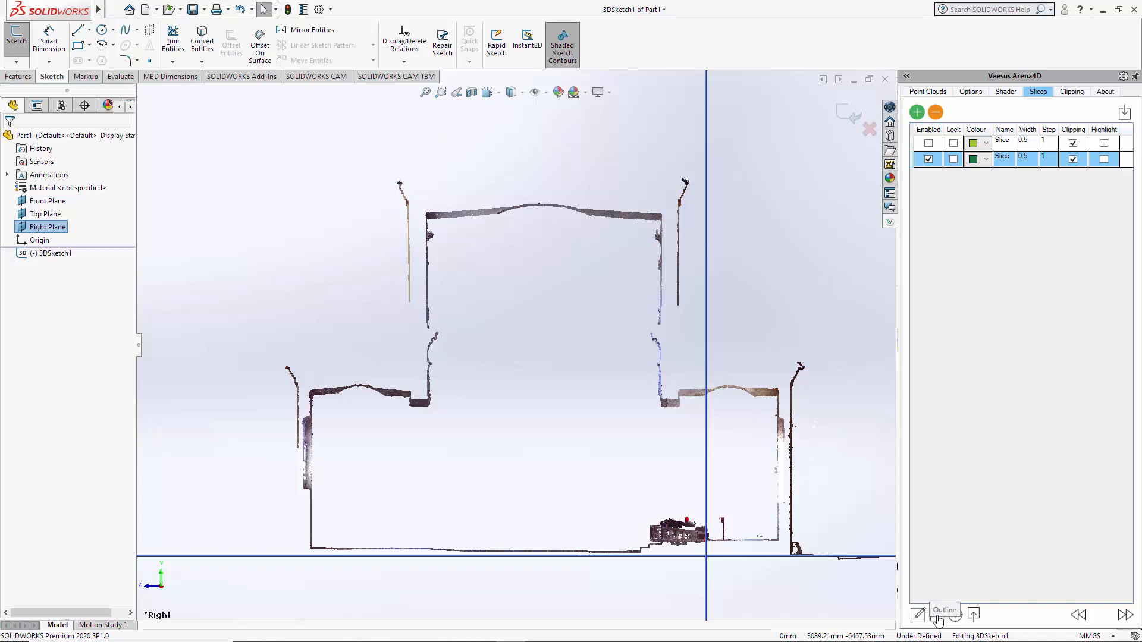
mouse_move(917, 615)
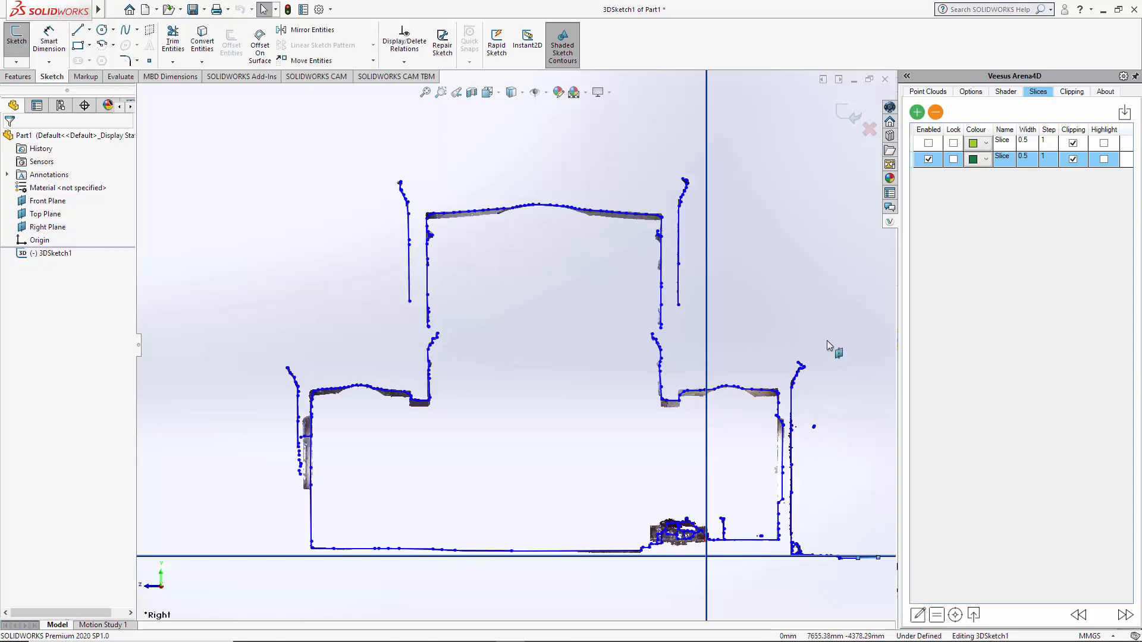
mouse_move(386, 226)
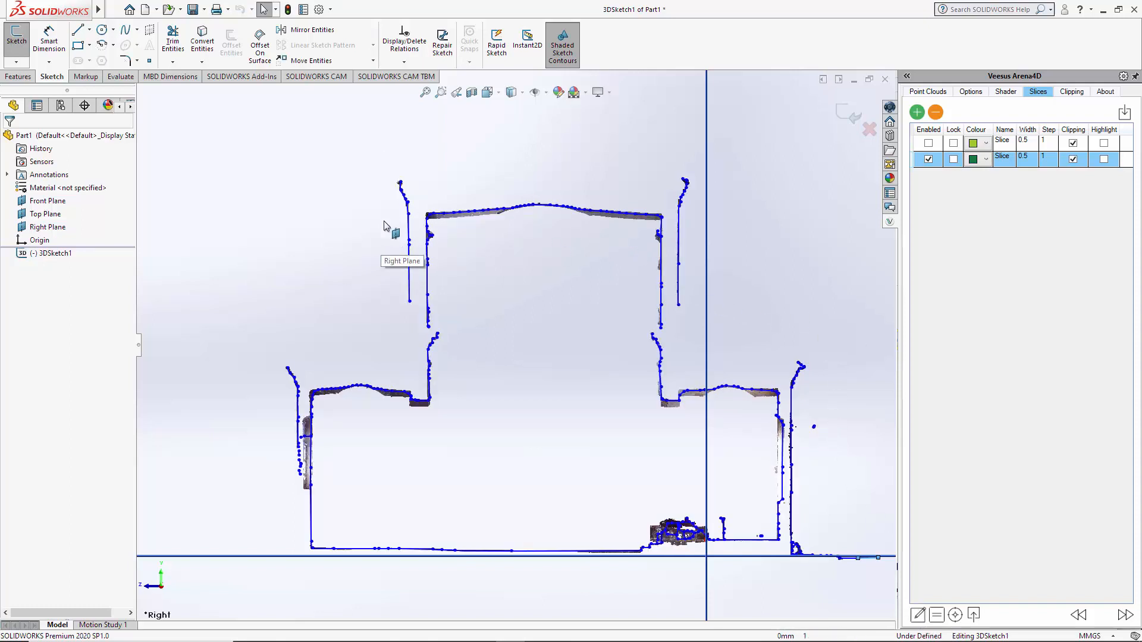
mouse_move(532, 202)
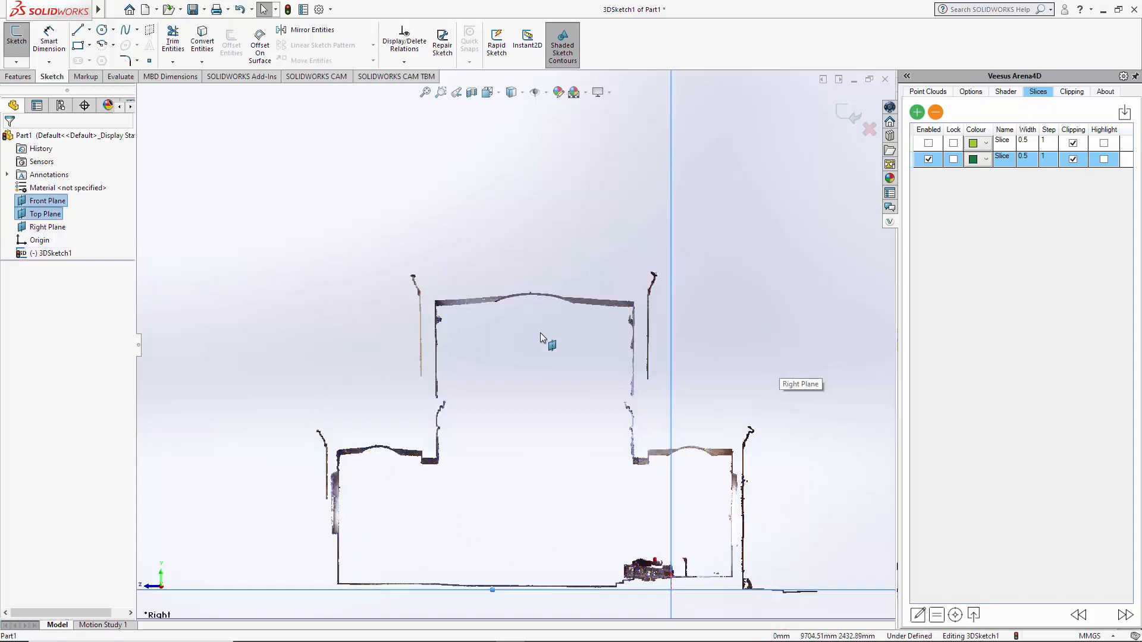
- Generate dense outline contours tracing both edges of every wall in the vertical slice
click(49, 226)
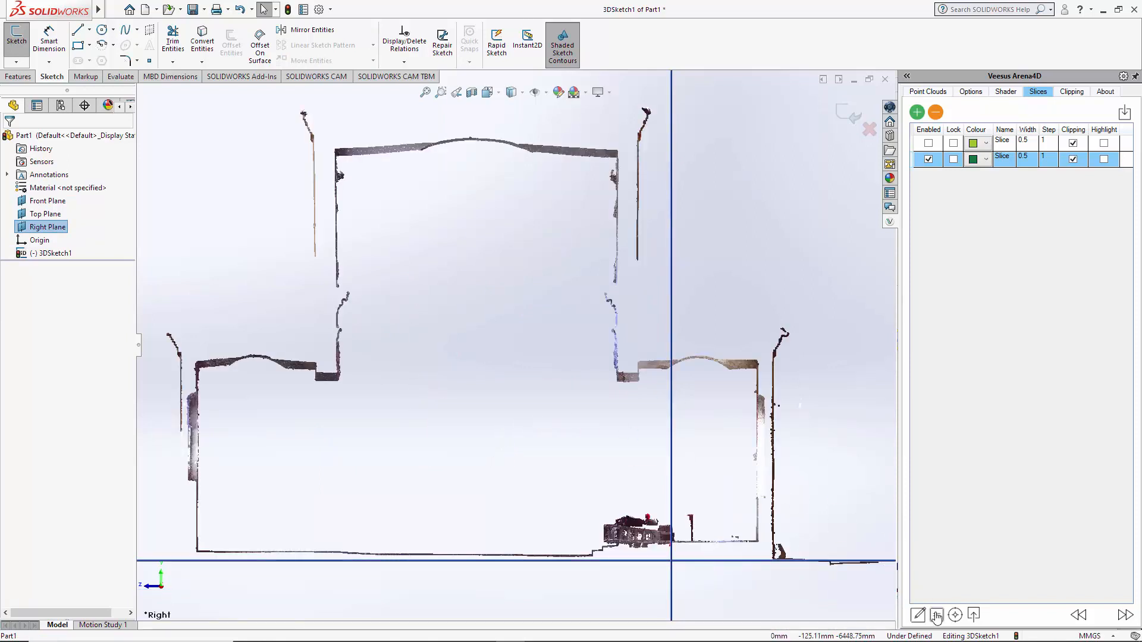
mouse_move(937, 615)
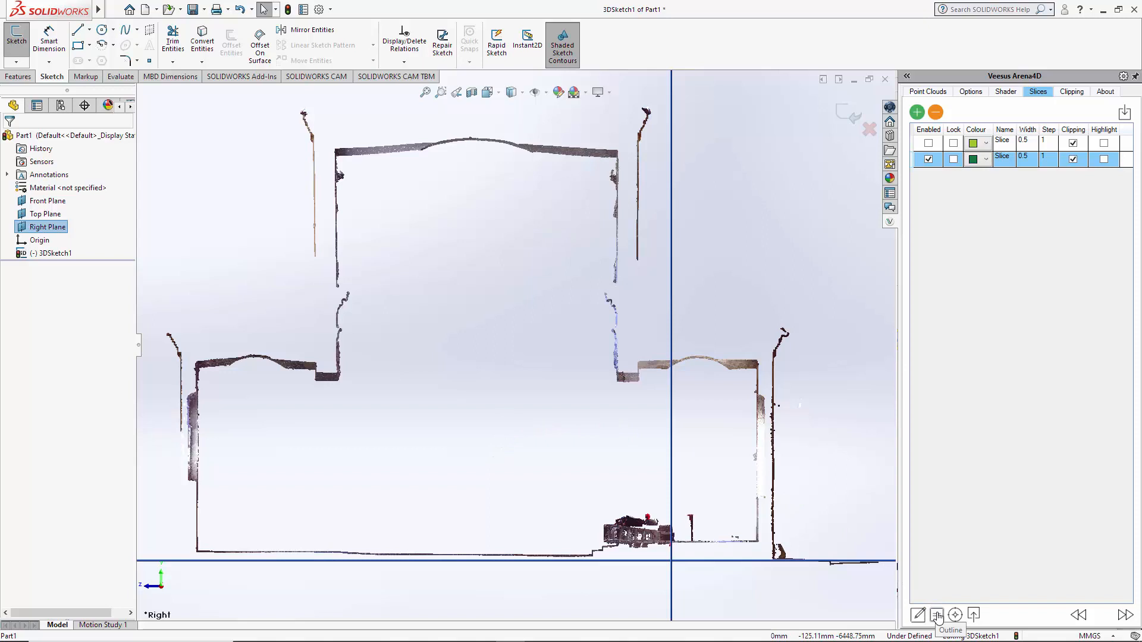
mouse_move(225, 219)
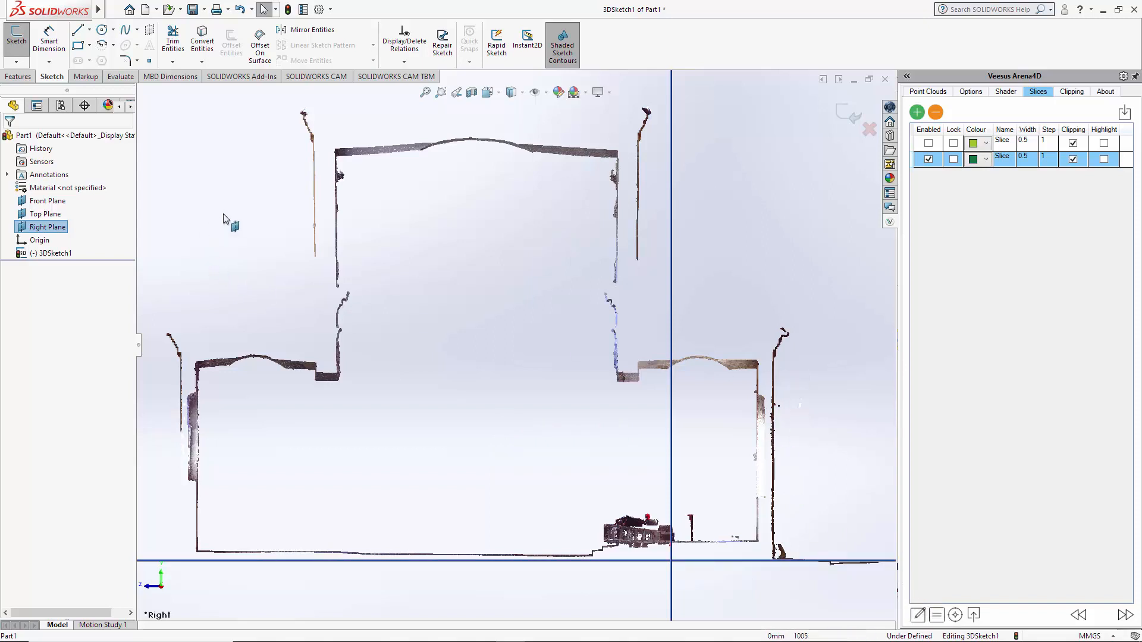
mouse_move(611, 154)
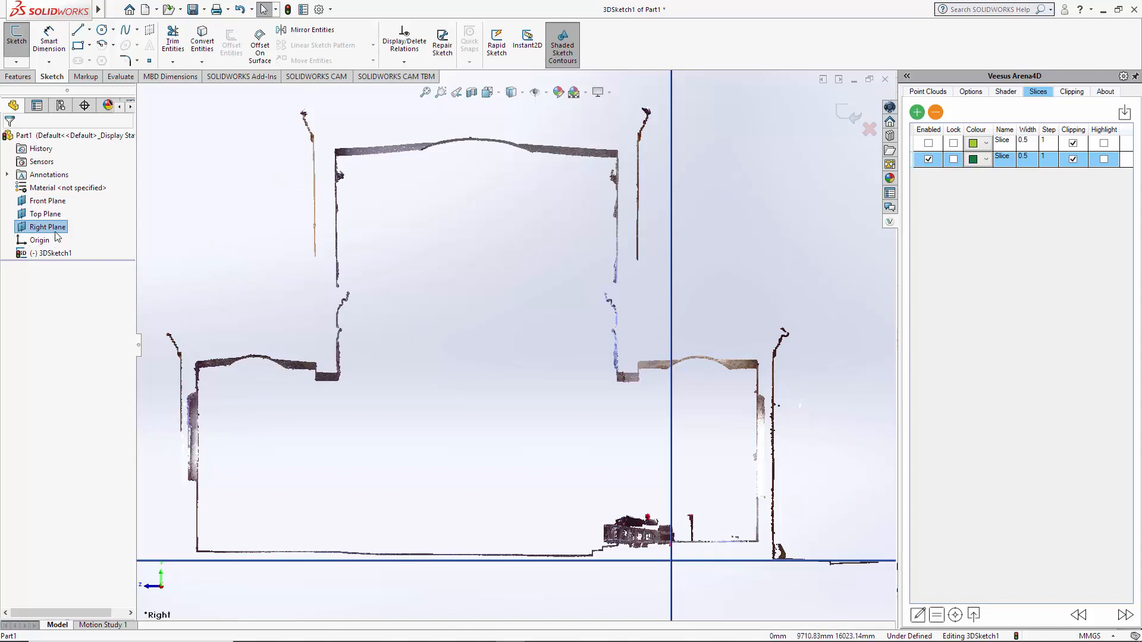
right_click(49, 226)
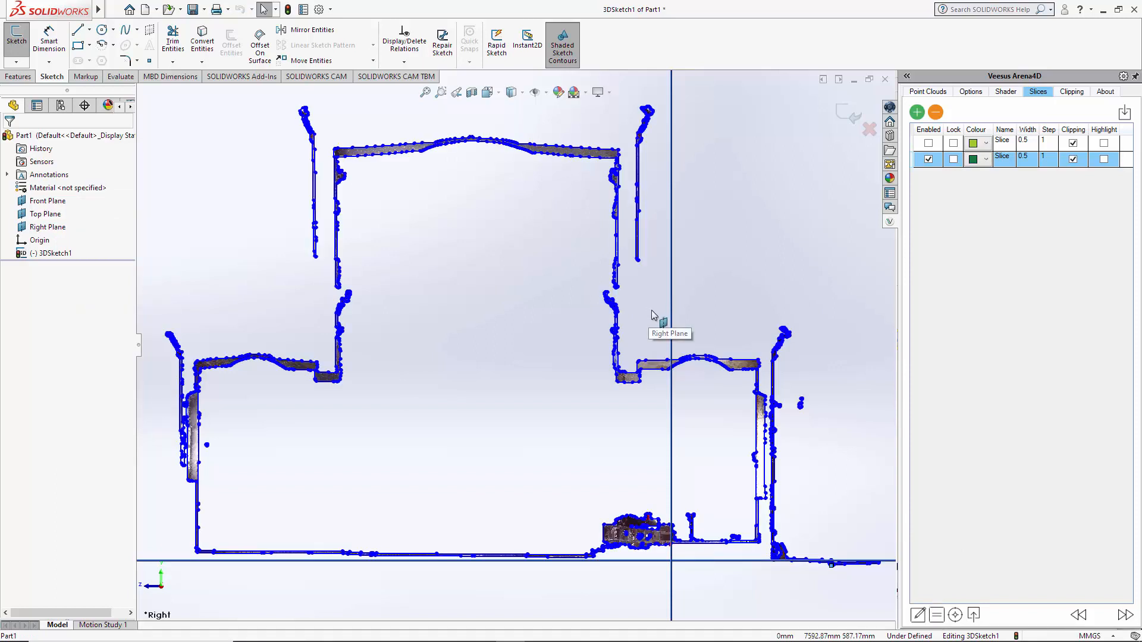
mouse_move(636, 122)
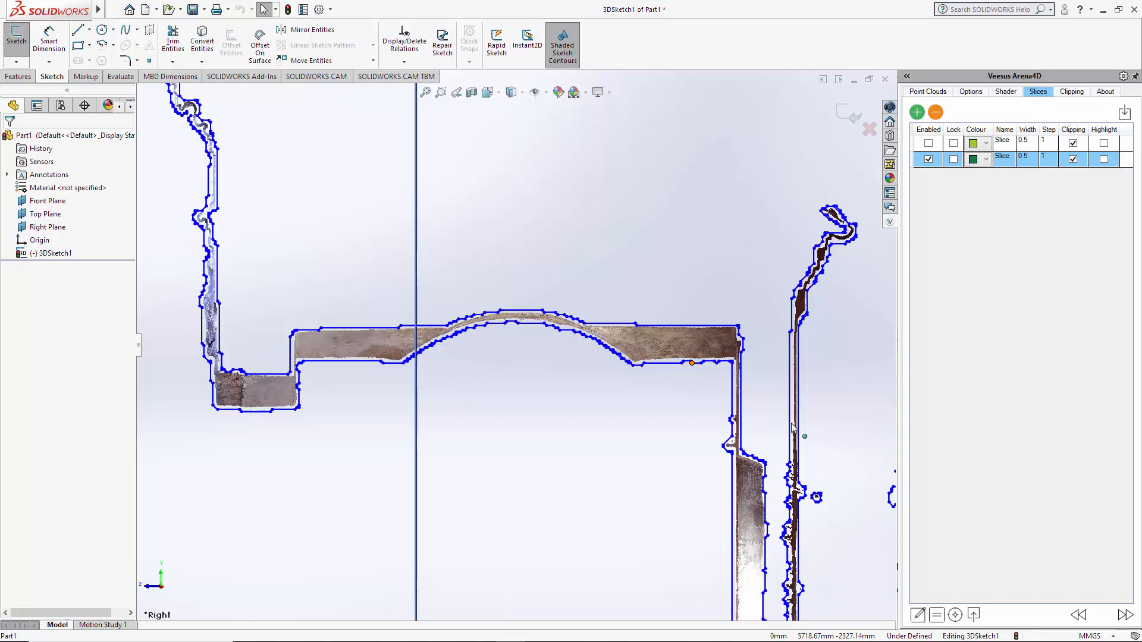
mouse_move(683, 343)
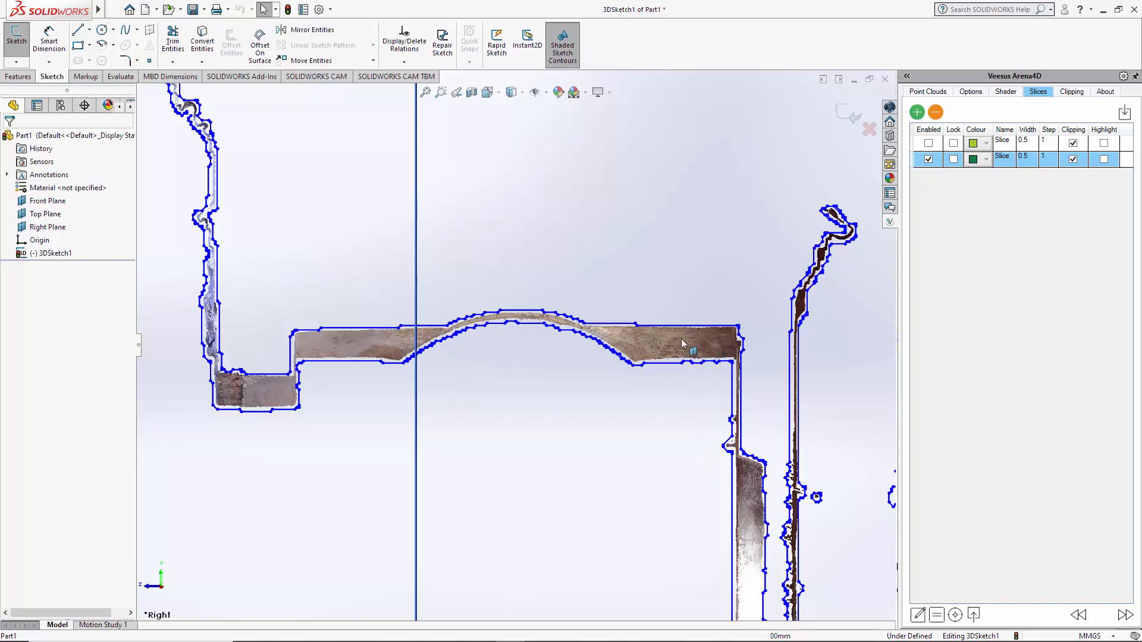
mouse_move(545, 349)
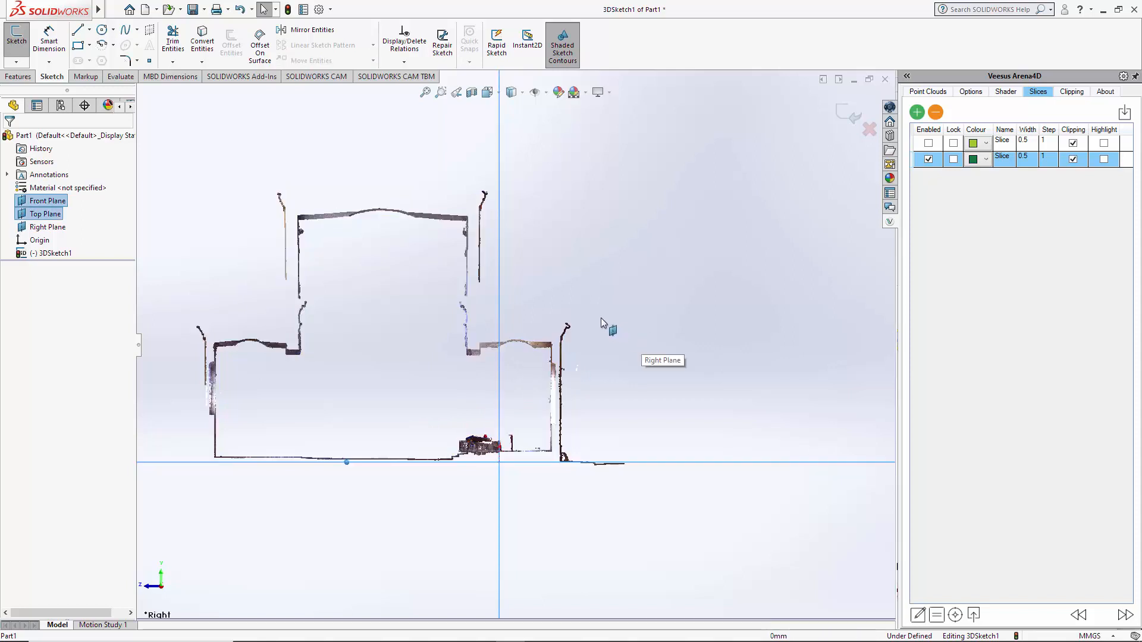
mouse_move(604, 253)
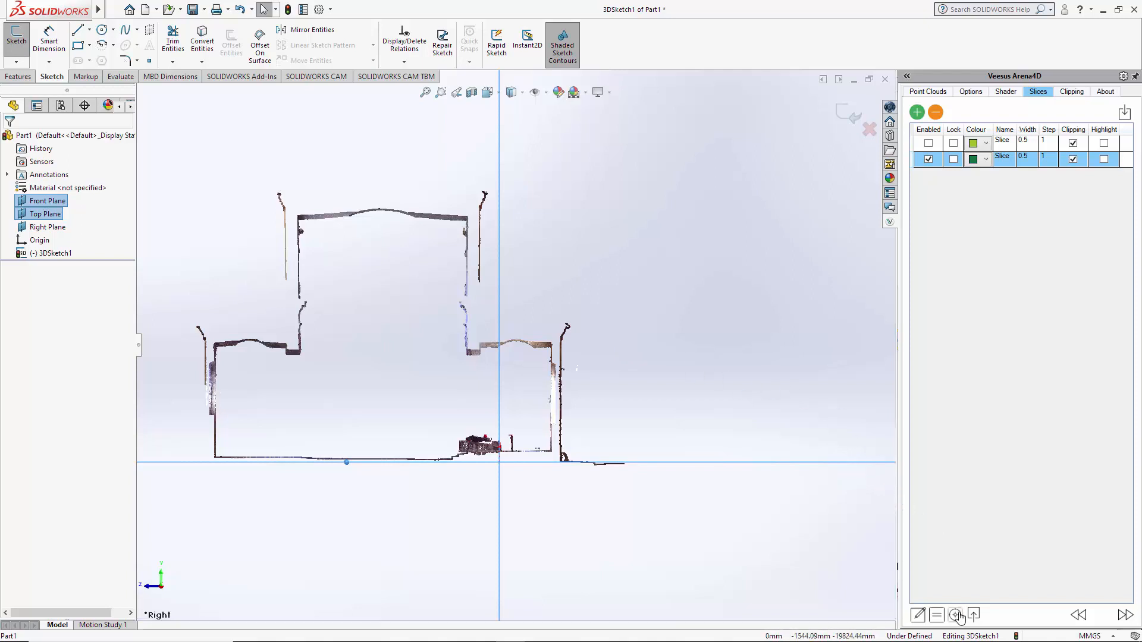
mouse_move(956, 615)
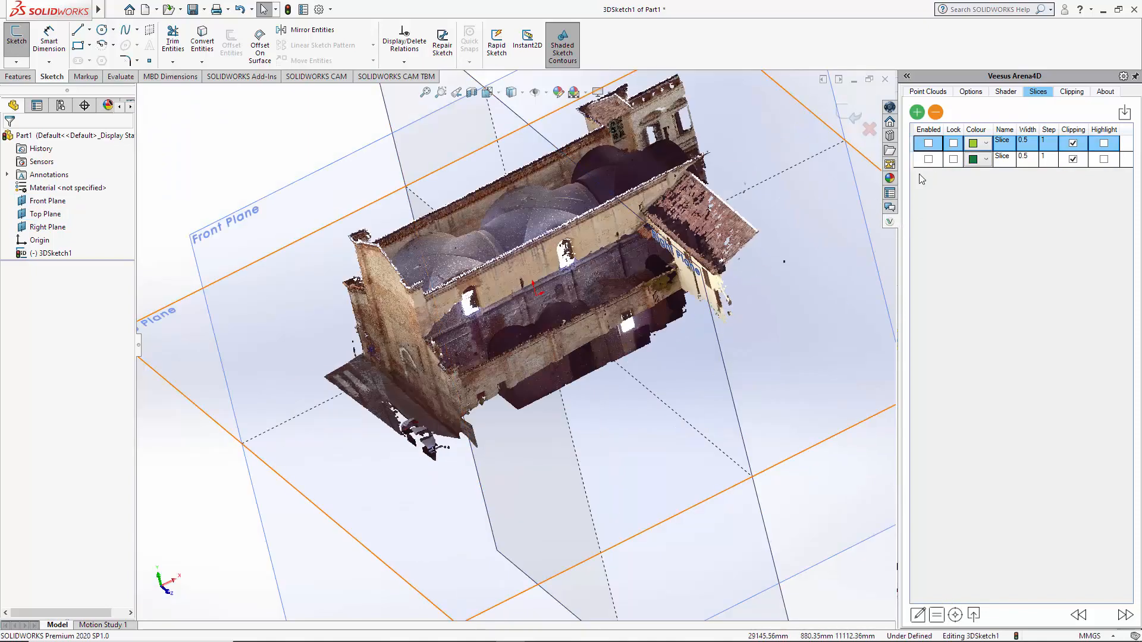
mouse_move(781, 432)
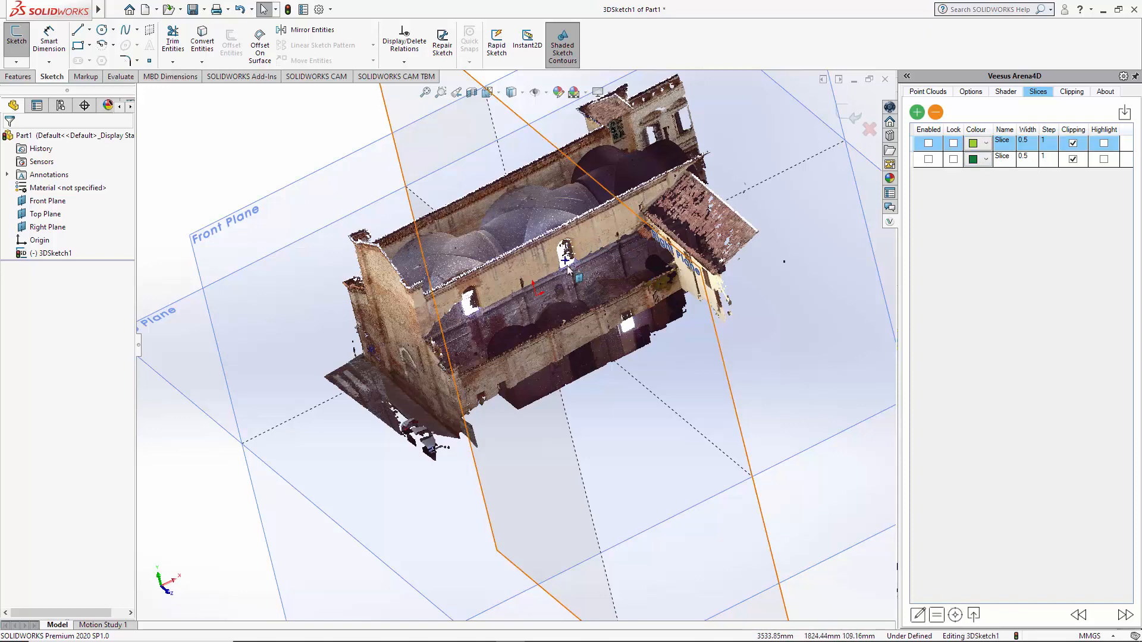
- Preview the first slice enabled, leave it disabled with the full cloud shown, and switch its highlighting on
click(47, 226)
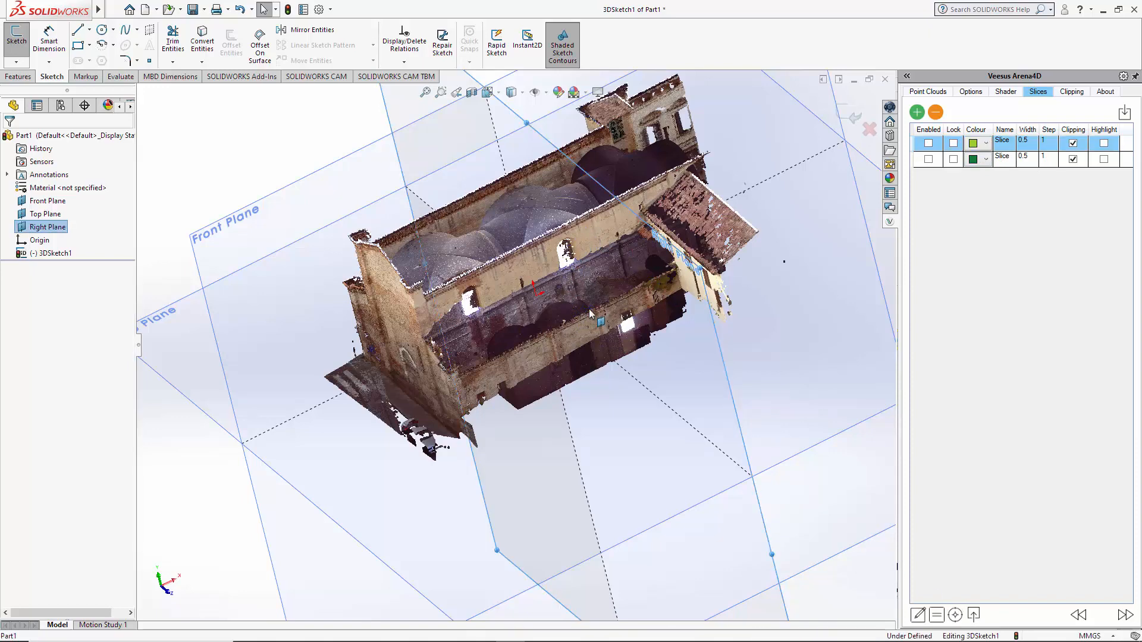
click(927, 143)
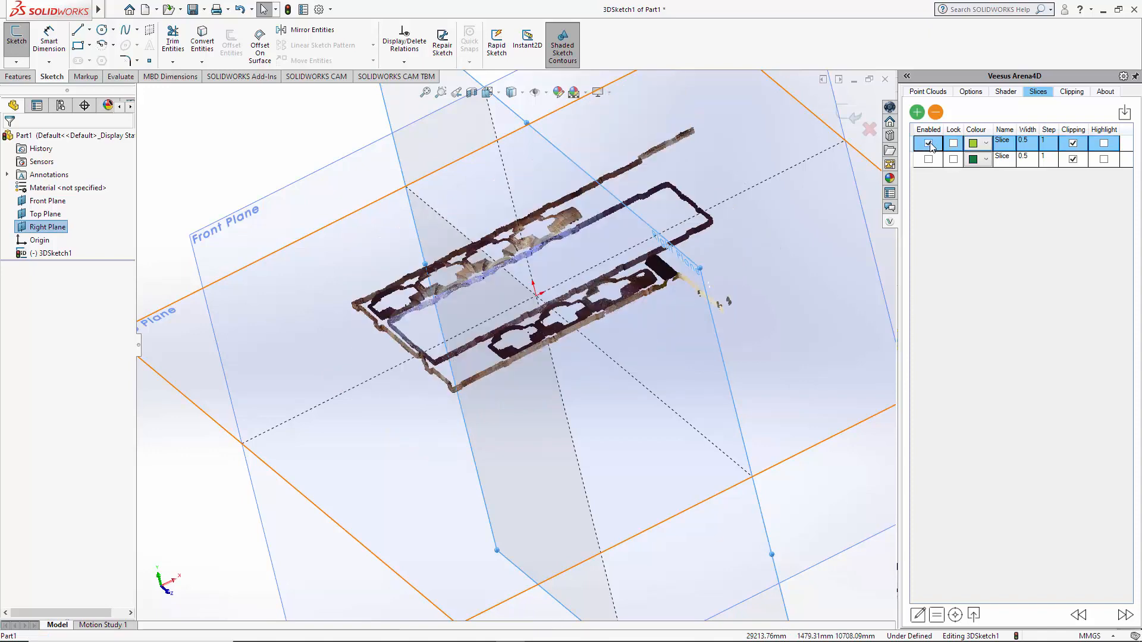
click(927, 141)
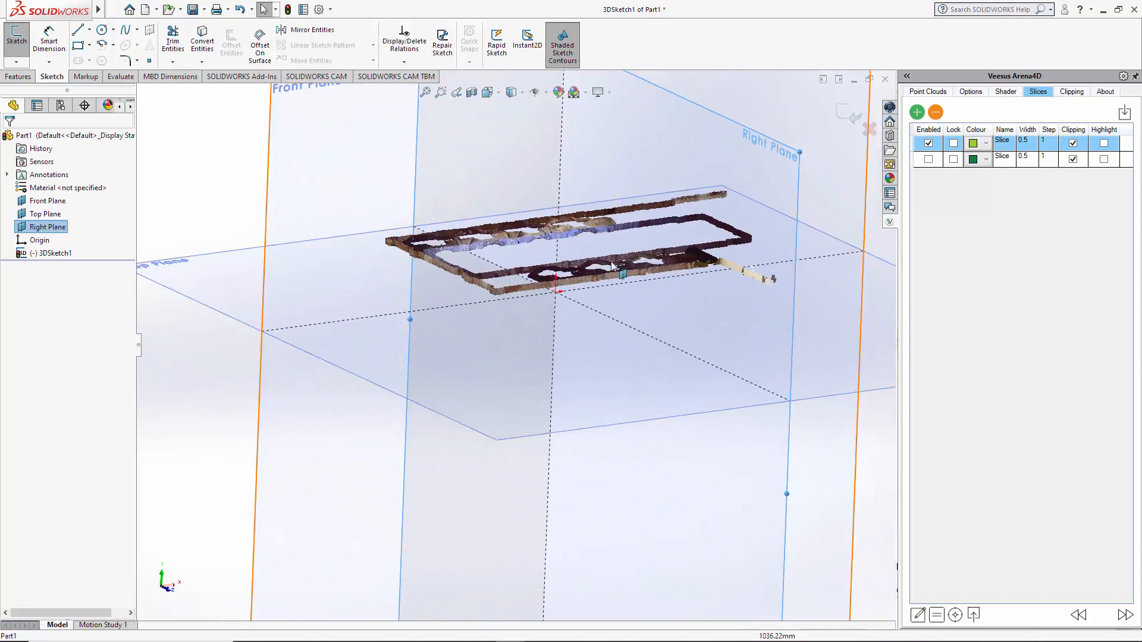
click(927, 143)
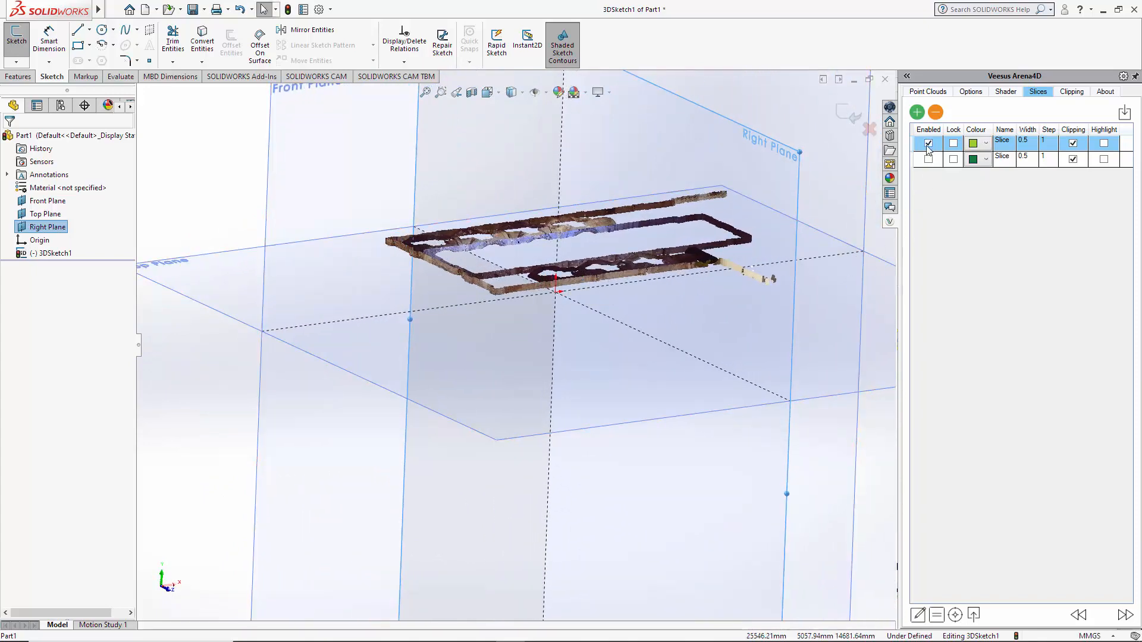
click(929, 143)
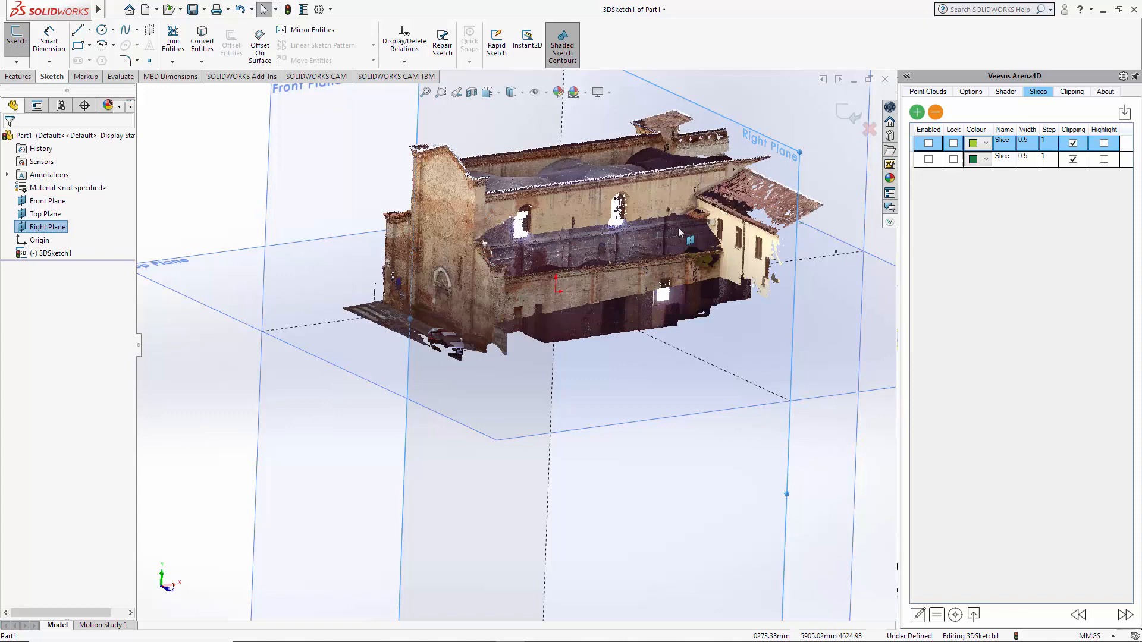
click(1101, 141)
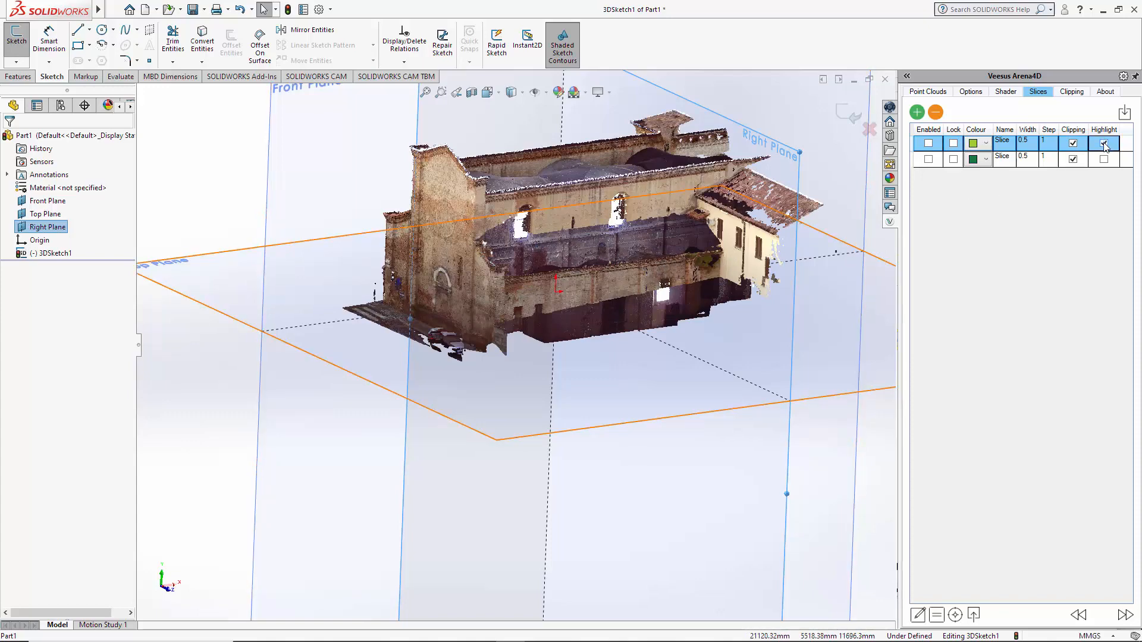
click(1104, 143)
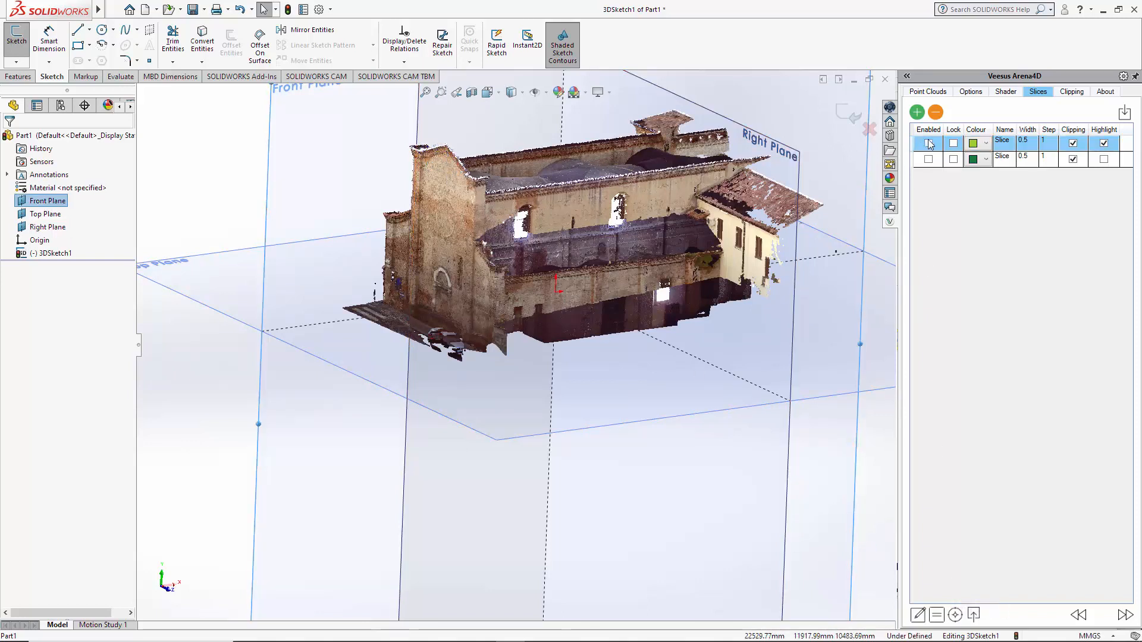
- Try the slice on the Front Plane, then enable it on the Top Plane and step the yellow-green floor-plan section higher
click(928, 143)
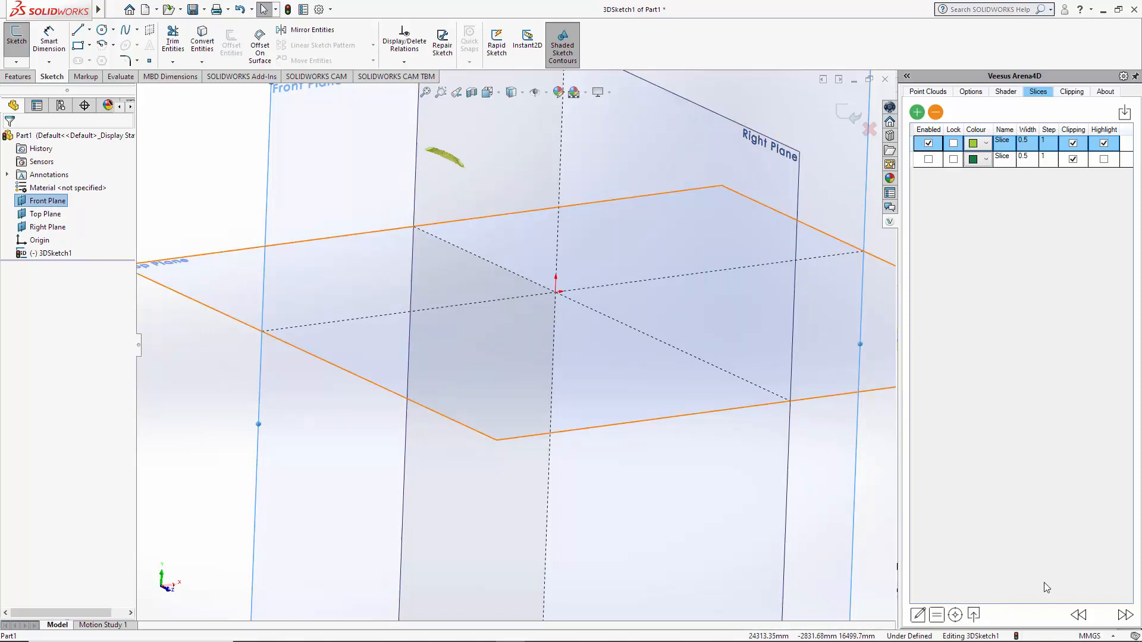
click(1128, 615)
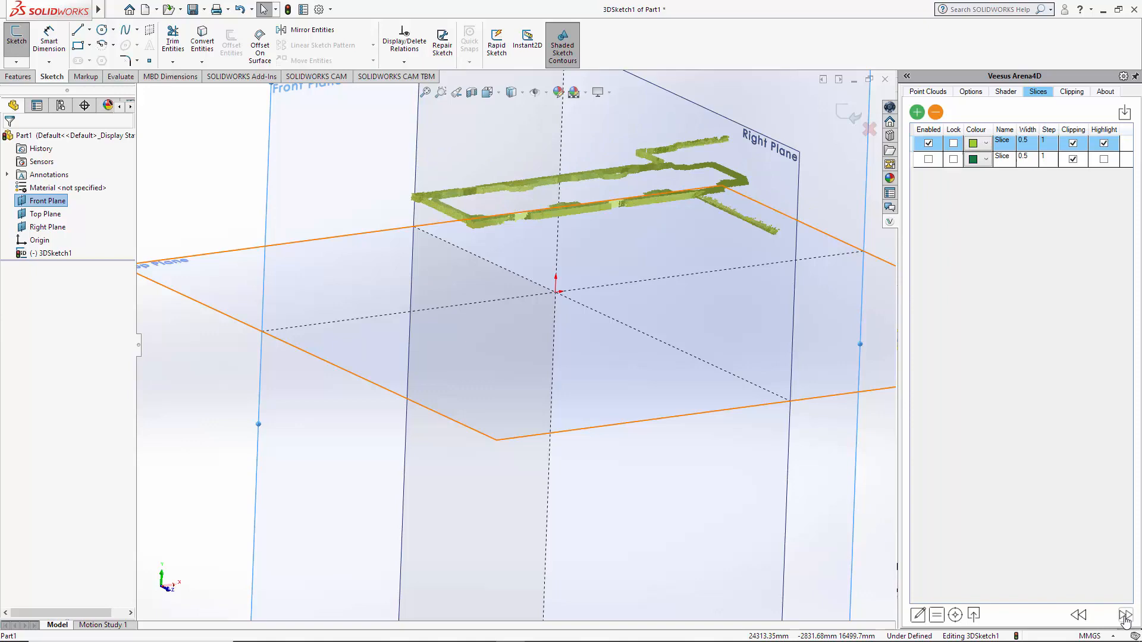
click(927, 143)
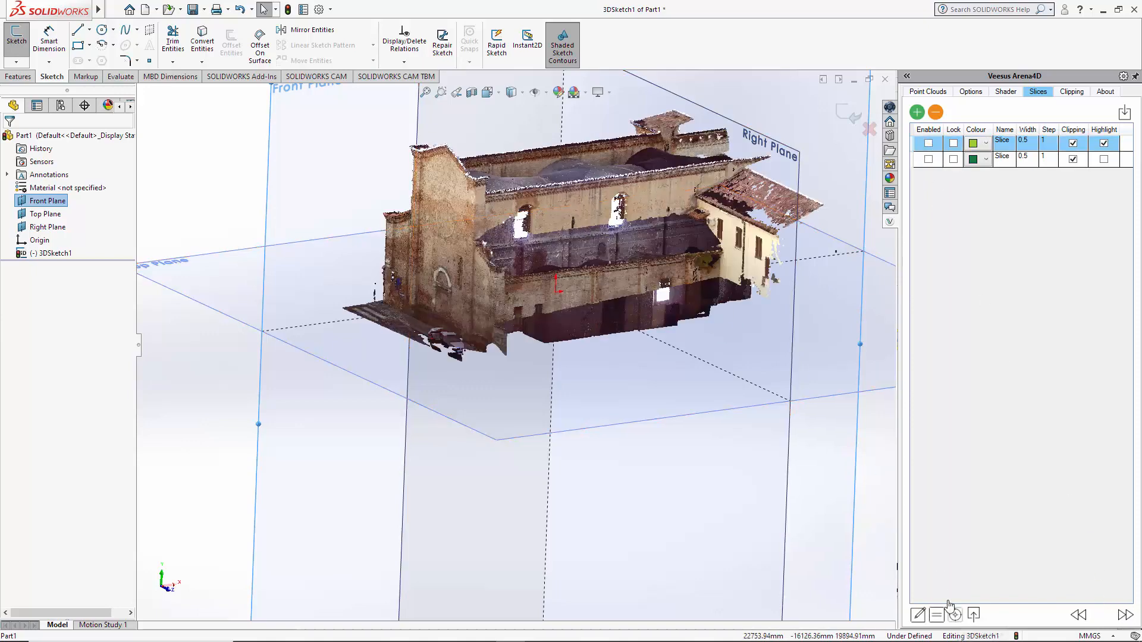
click(46, 213)
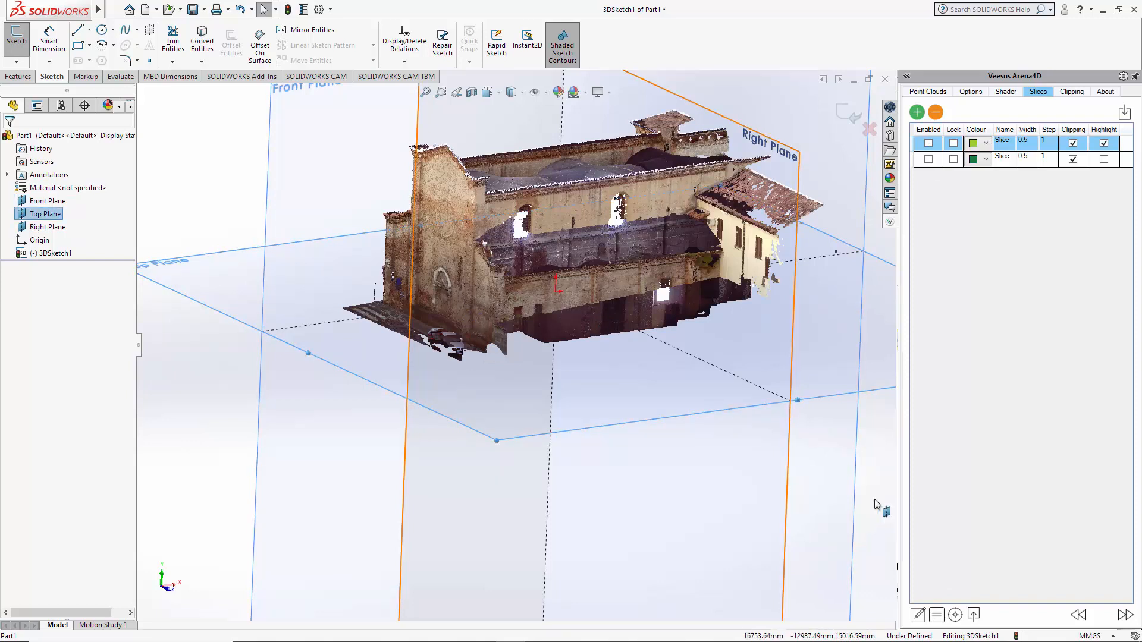
click(927, 142)
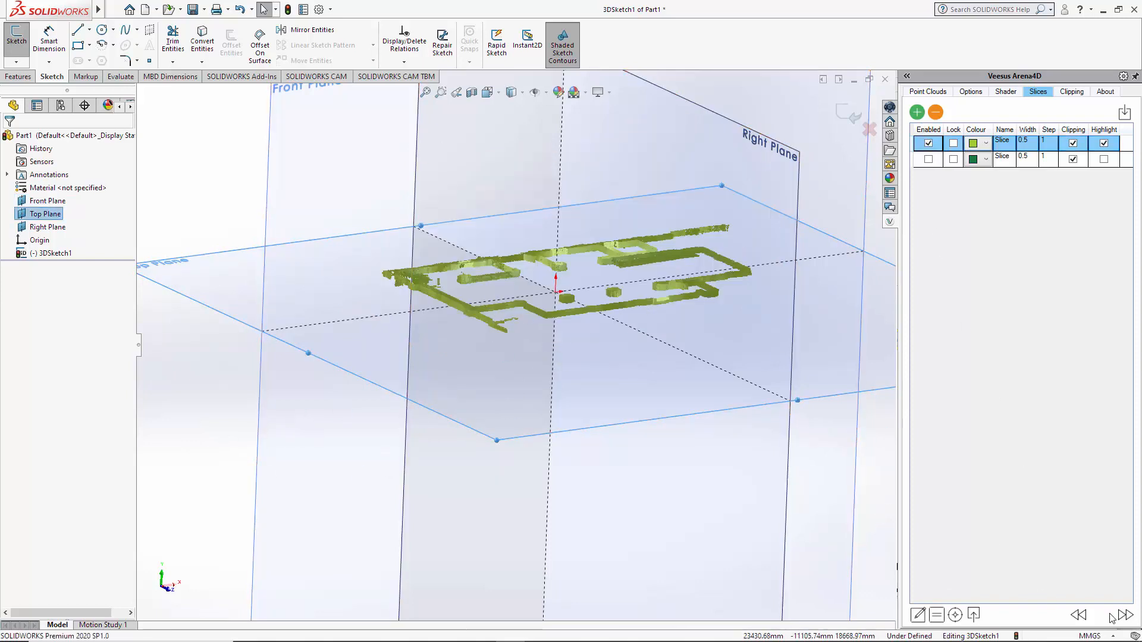
click(1079, 615)
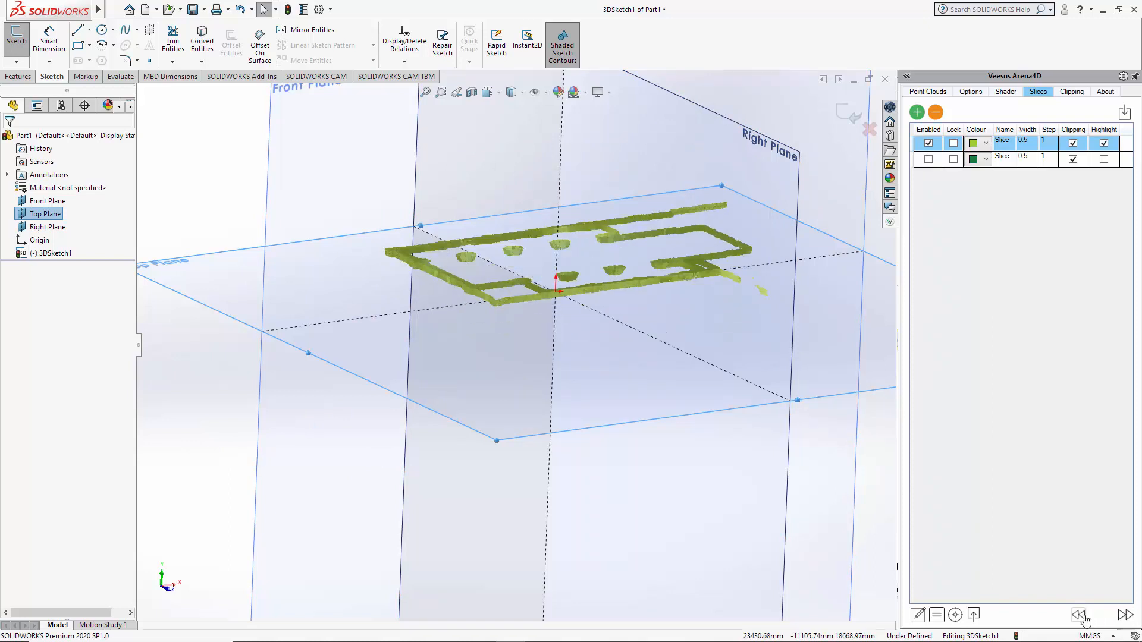
click(1081, 615)
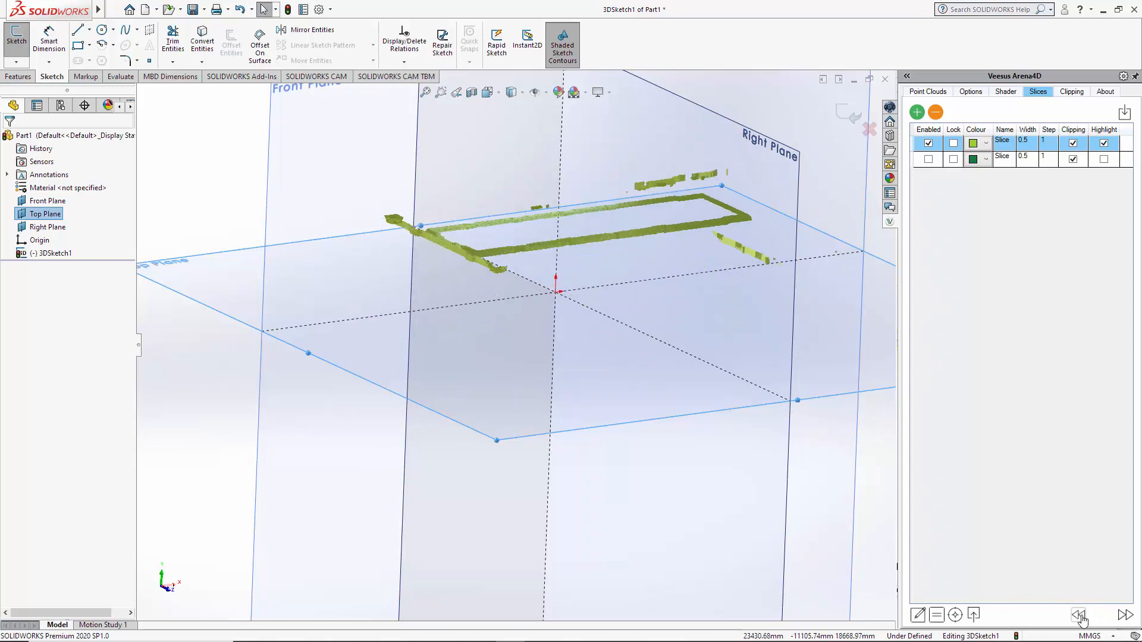
mouse_move(975, 615)
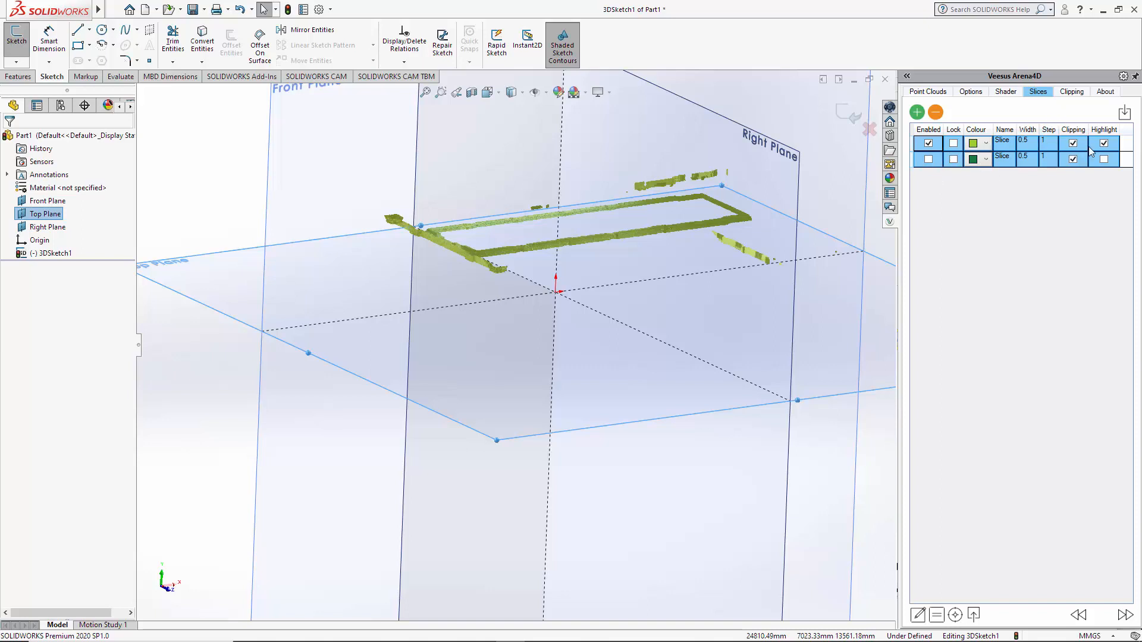
- Remove both Arena4D slices and confirm, leaving an empty list and the full point cloud
click(935, 112)
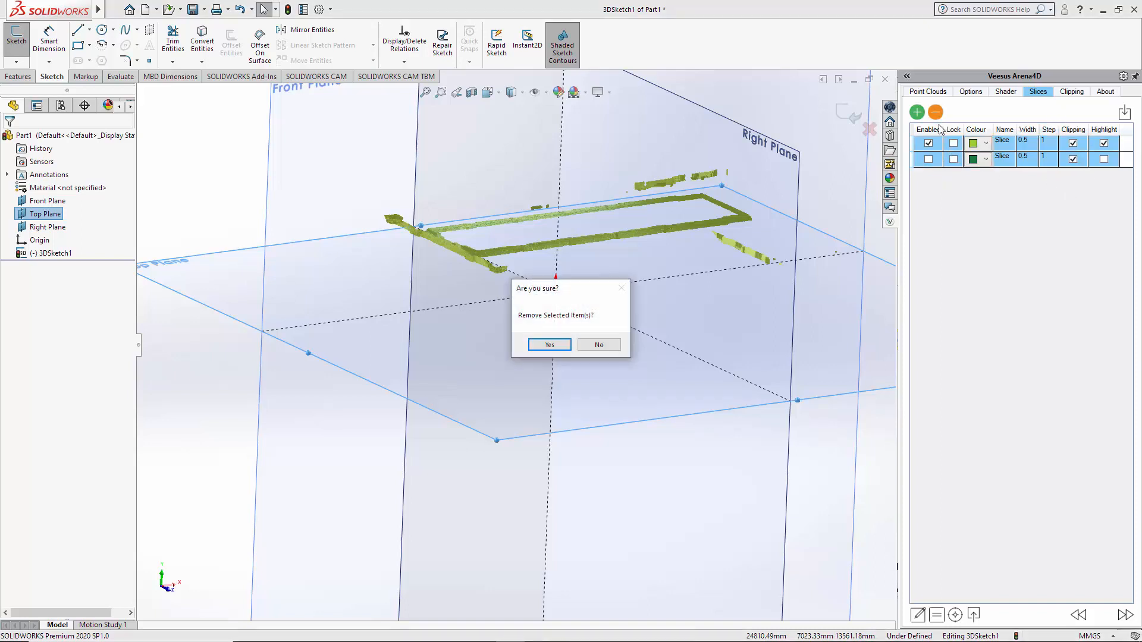
click(548, 345)
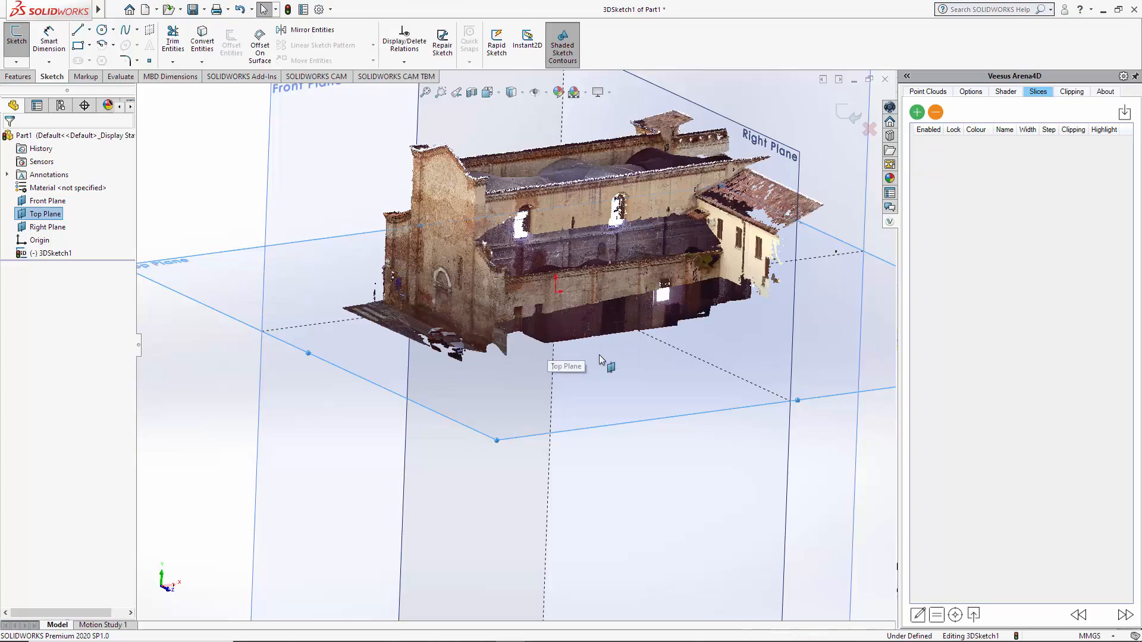